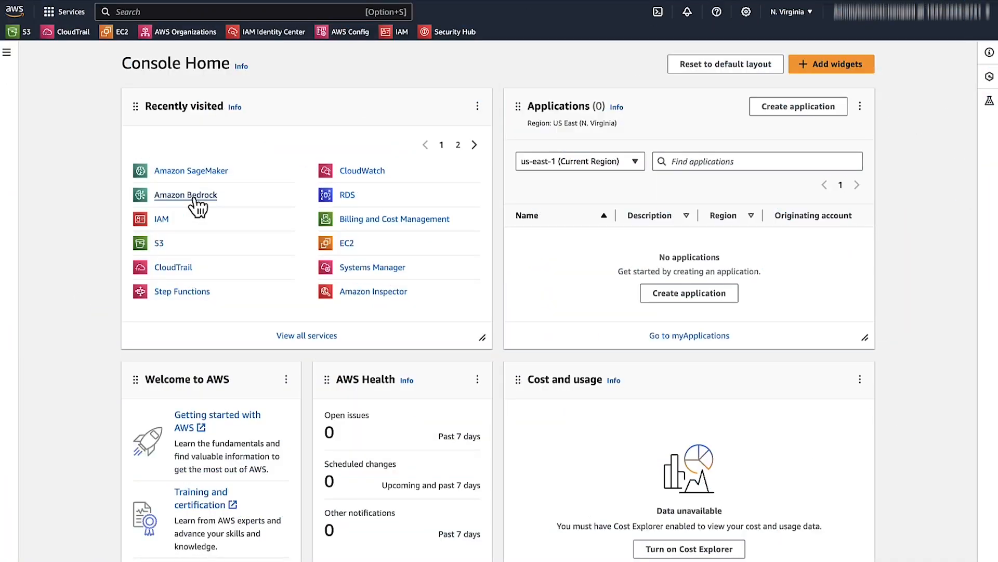
Open Amazon Bedrock from Recently visited and expand its side navigation menu.
{"action": "left_click", "coordinate": [185, 195]}
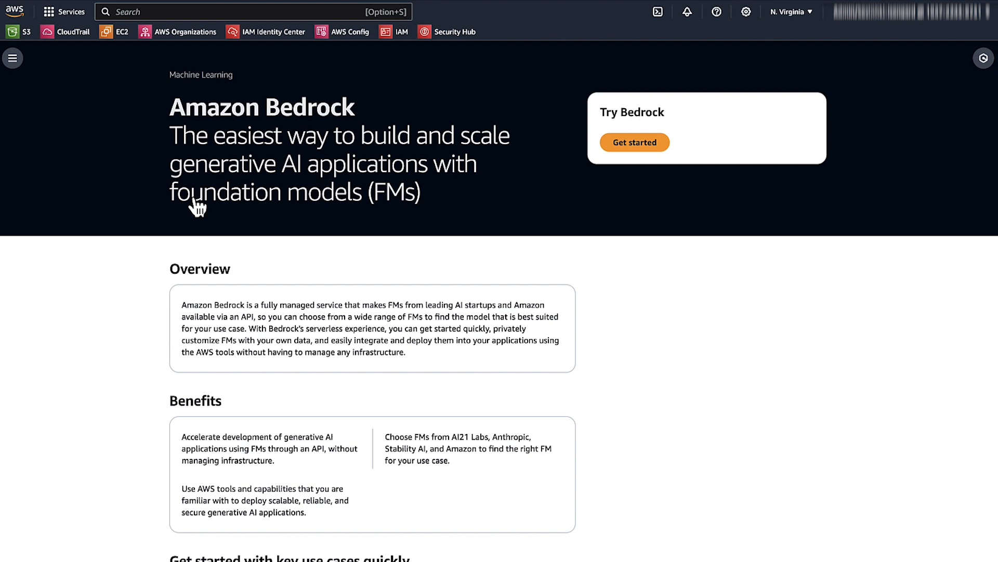
{"action": "mouse_move", "coordinate": [14, 121]}
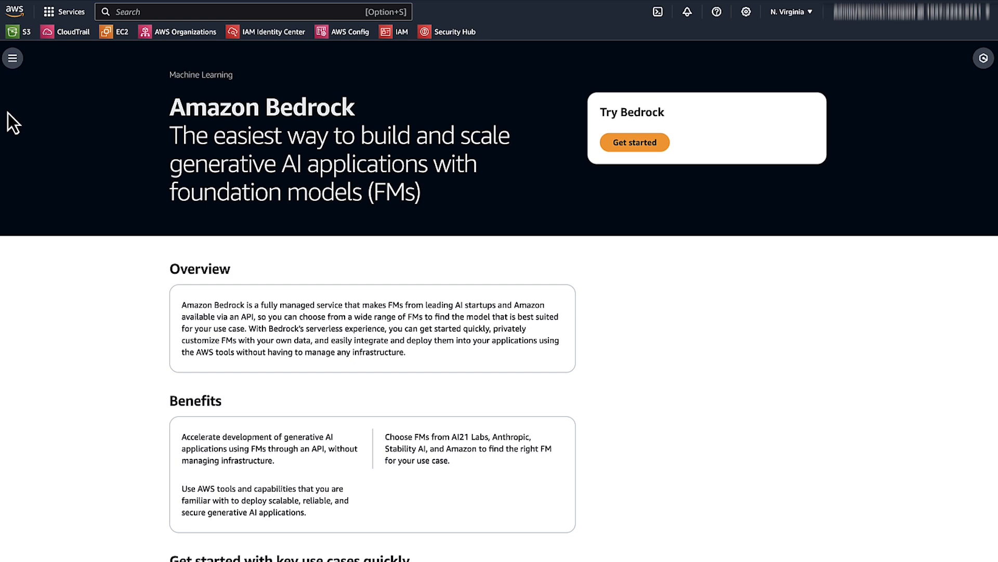
{"action": "left_click", "coordinate": [12, 59]}
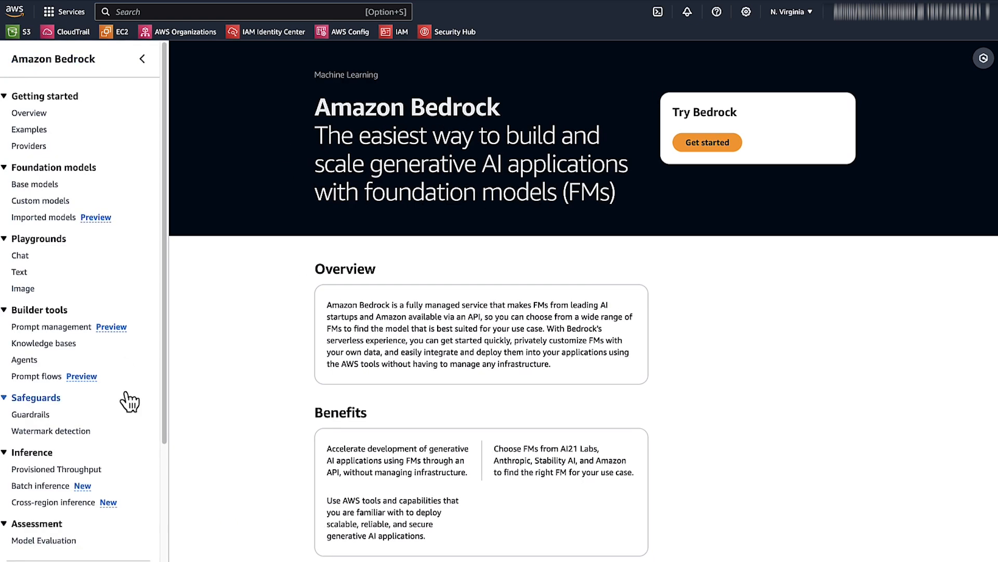
{"action": "scroll", "scroll_direction": "down", "scroll_amount": 3}
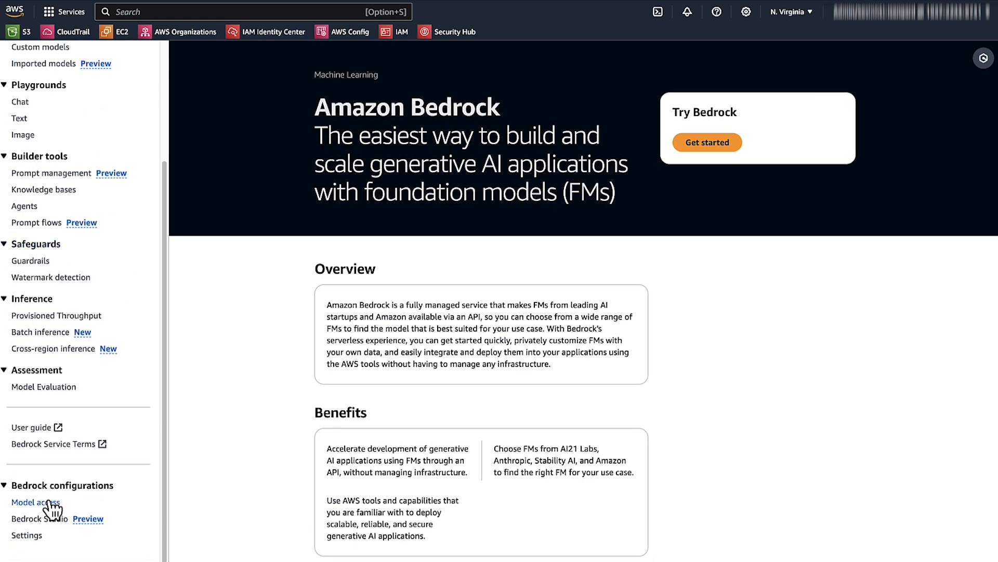
Show Model access with all provider groups in the Base models table collapsed.
{"action": "left_click", "coordinate": [35, 501]}
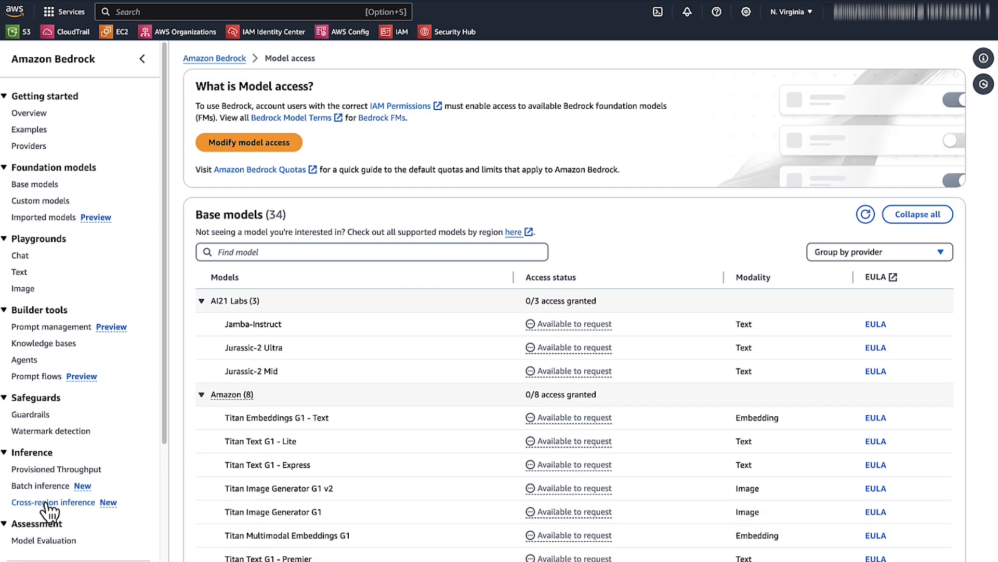
{"action": "left_click", "coordinate": [917, 214]}
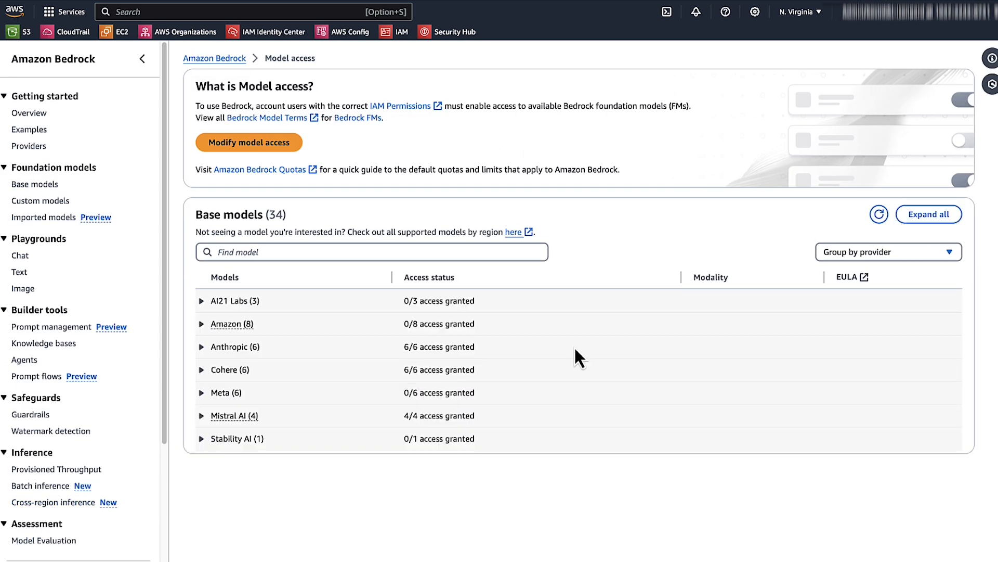
{"action": "mouse_move", "coordinate": [160, 296]}
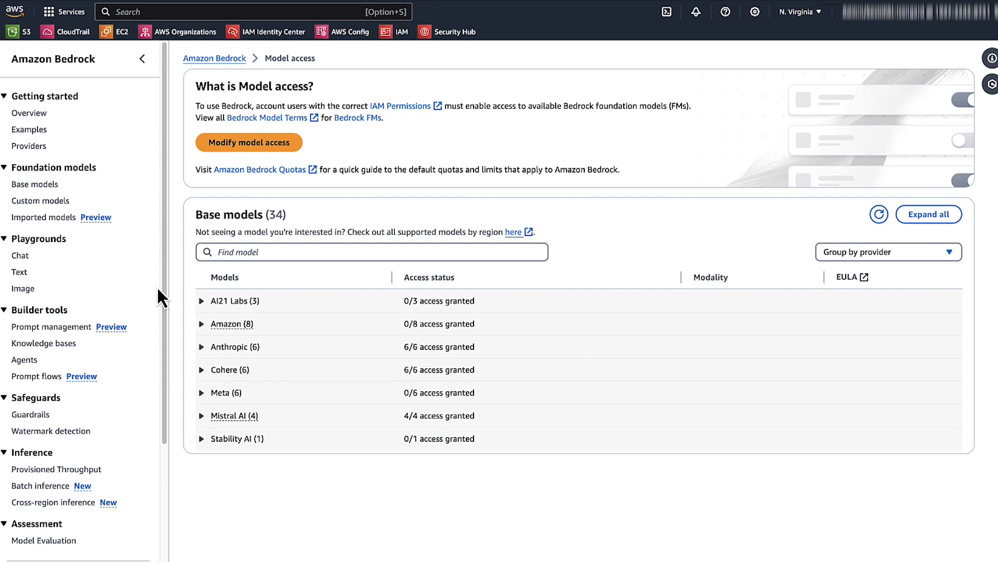
{"action": "mouse_move", "coordinate": [19, 256]}
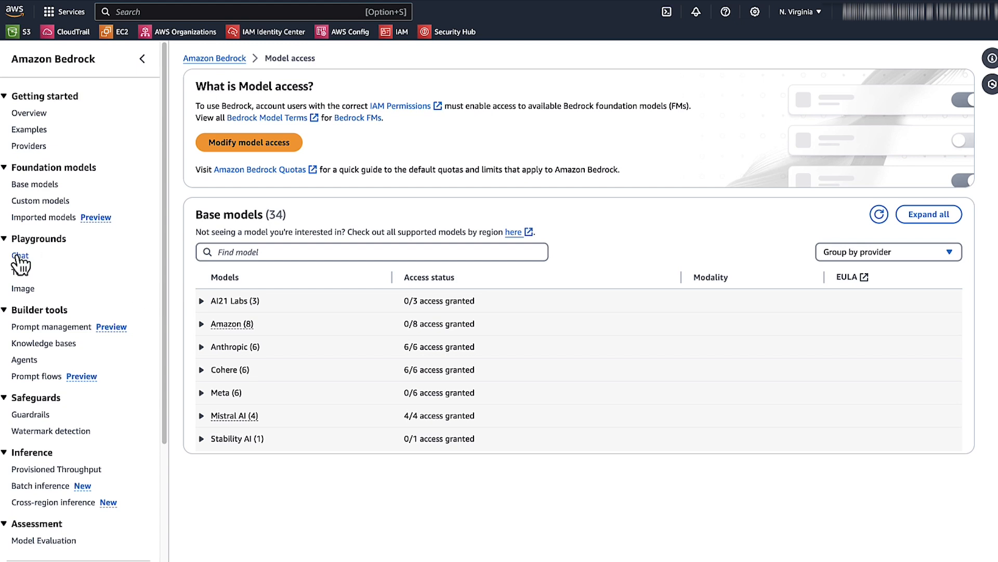
Load Anthropic Claude 3 Sonnet with on-demand throughput into the Chat playground.
{"action": "left_click", "coordinate": [21, 256]}
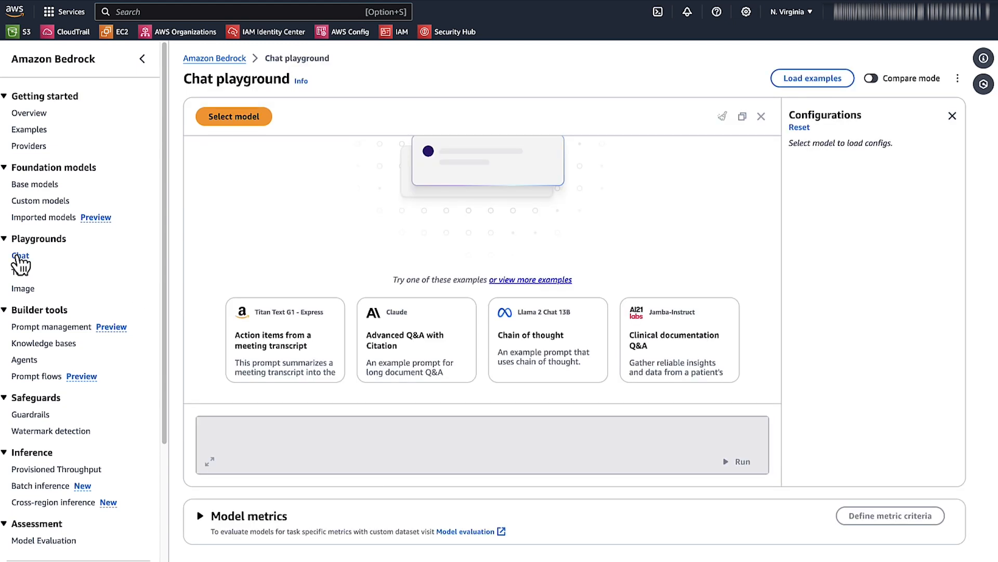
{"action": "left_click", "coordinate": [233, 116]}
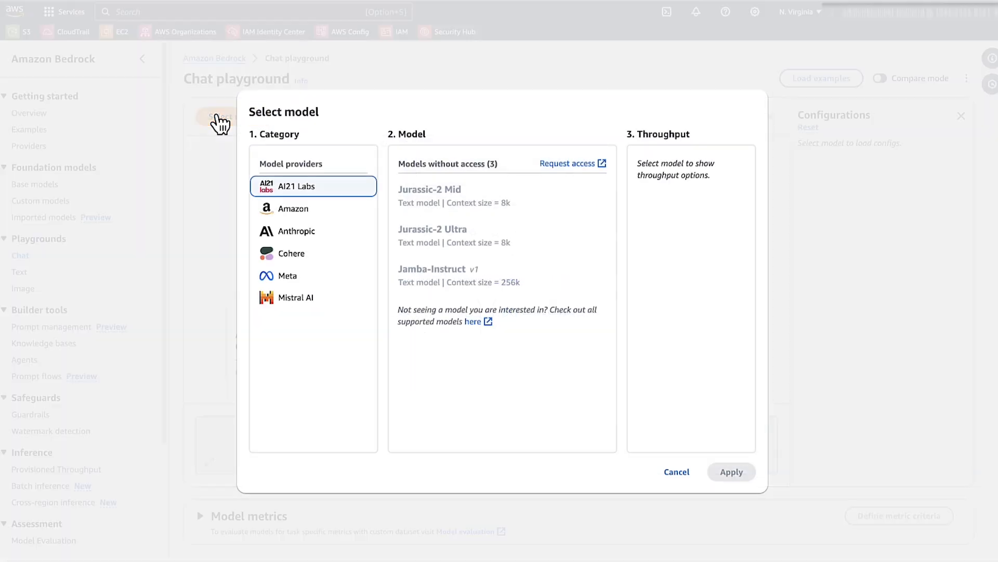
{"action": "left_click", "coordinate": [296, 231]}
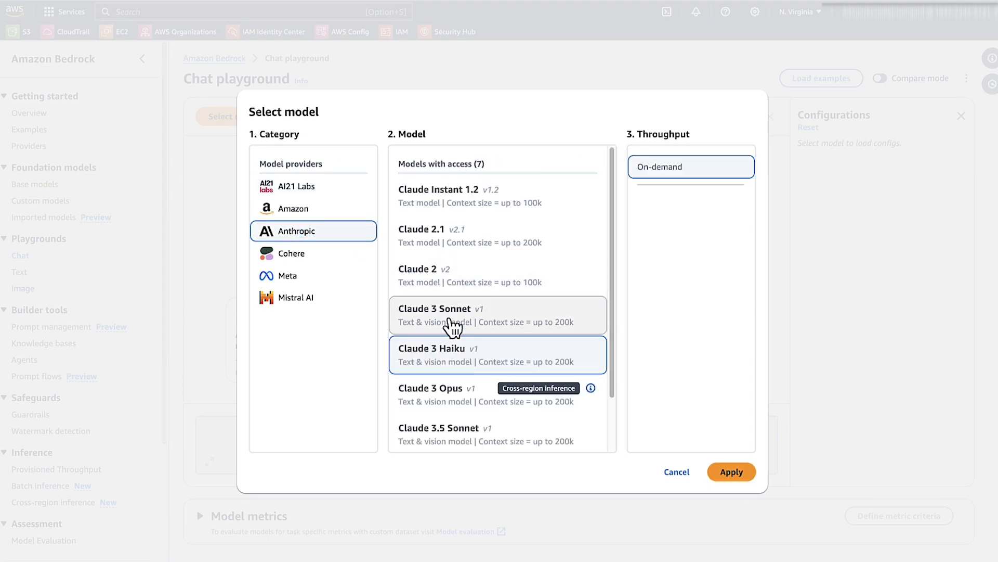
{"action": "left_click", "coordinate": [731, 472]}
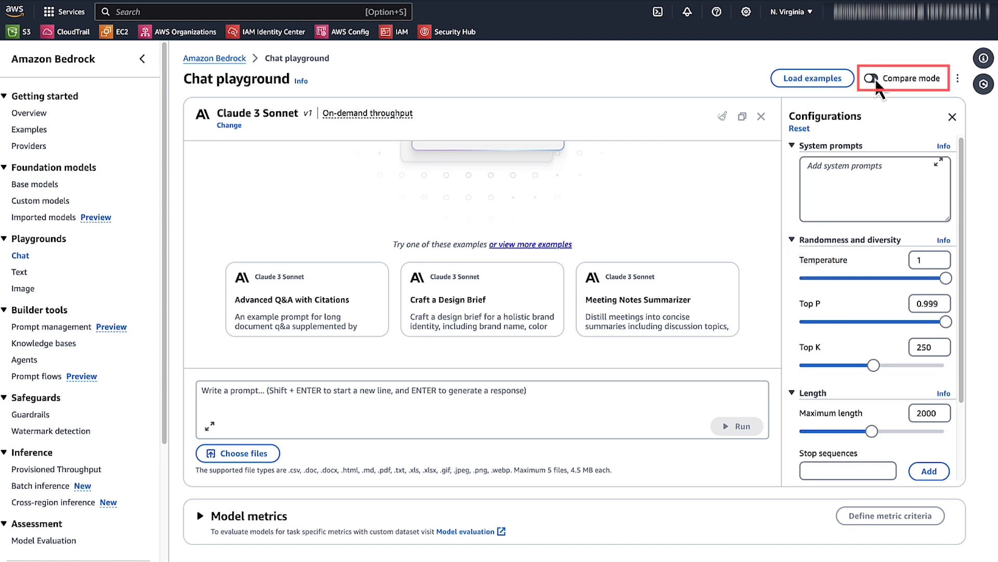
Enable Compare mode with Anthropic Claude 2 as the second model beside Claude 3 Sonnet.
{"action": "left_click", "coordinate": [871, 78]}
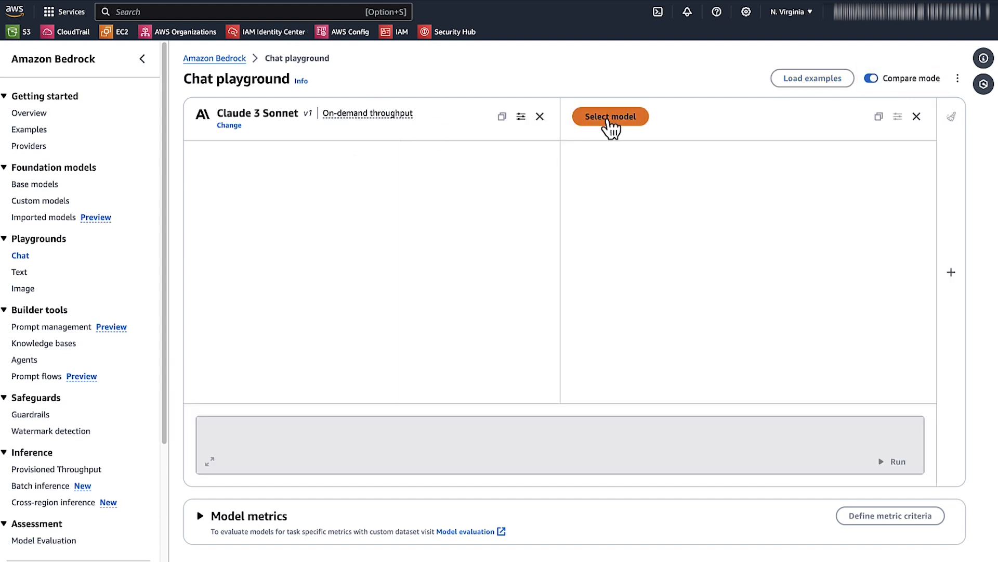
{"action": "left_click", "coordinate": [610, 116]}
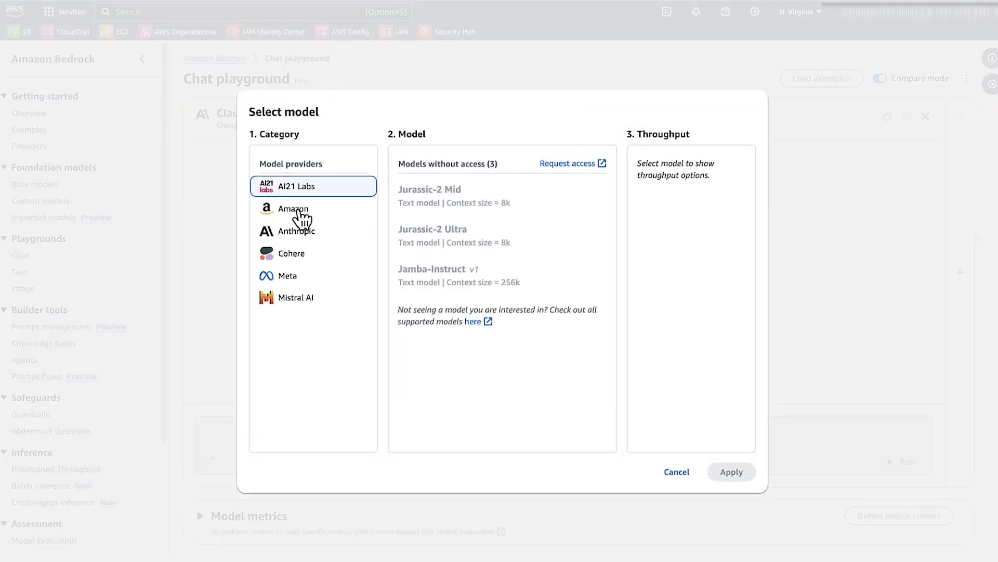
{"action": "left_click", "coordinate": [297, 231]}
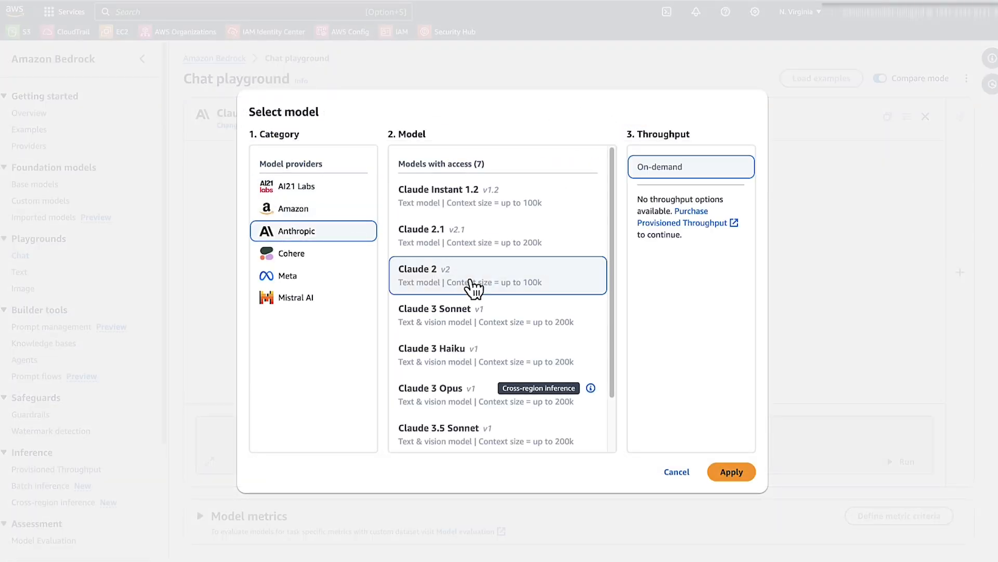
{"action": "left_click", "coordinate": [731, 472]}
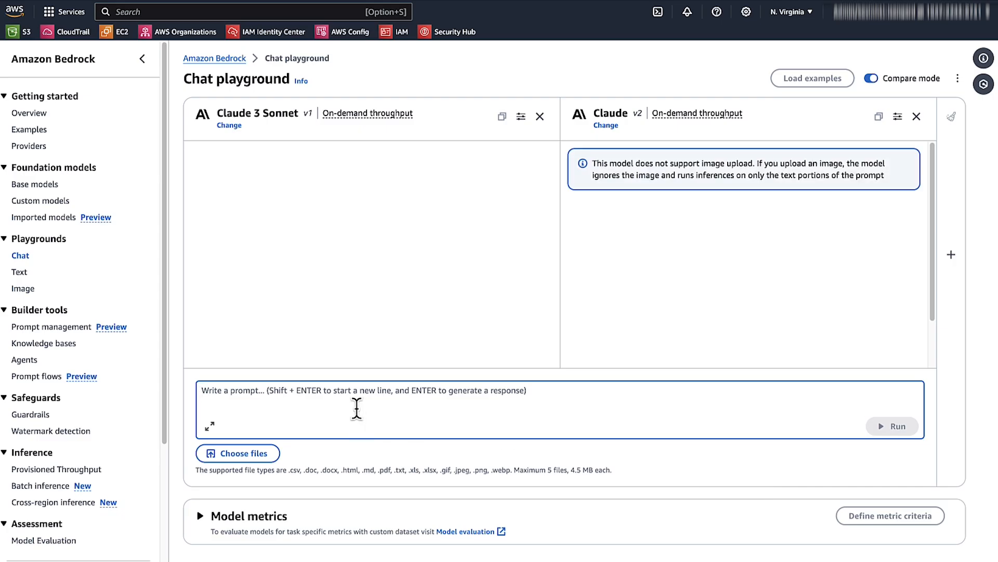
Run the prompt "what is periodic table ?" on both models and review their answers.
{"action": "left_click", "coordinate": [892, 425]}
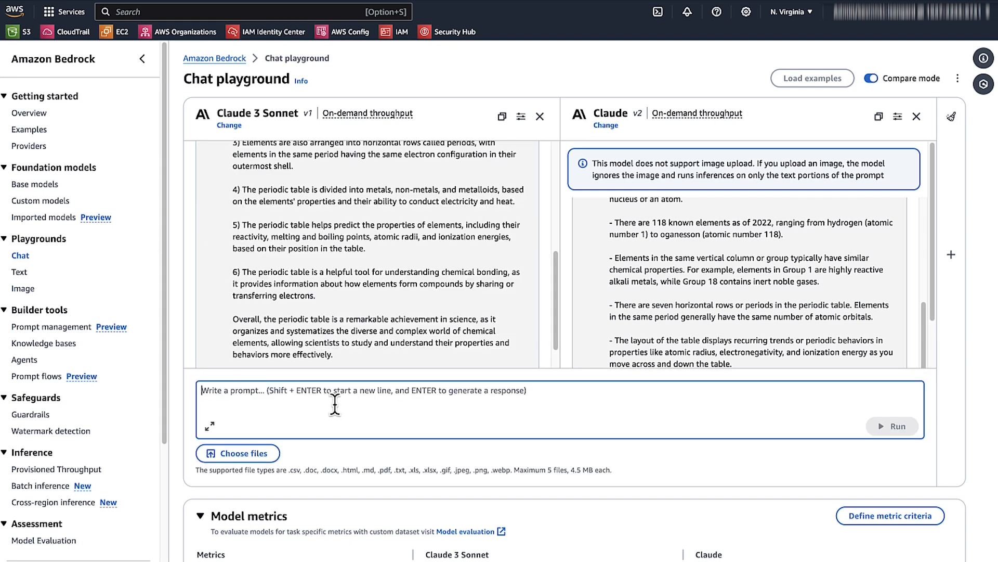
{"action": "mouse_move", "coordinate": [403, 316]}
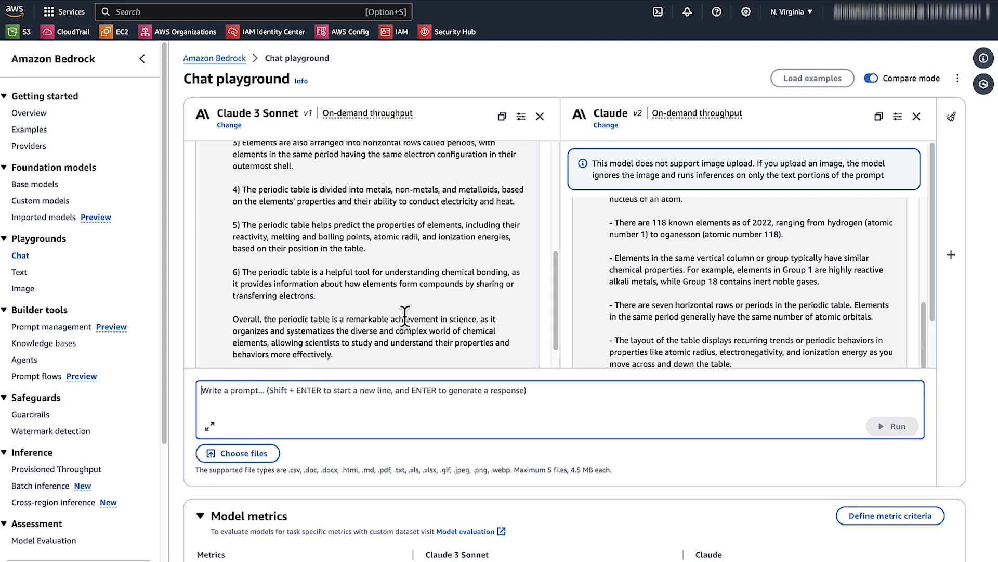
{"action": "scroll", "scroll_direction": "up", "scroll_amount": 3}
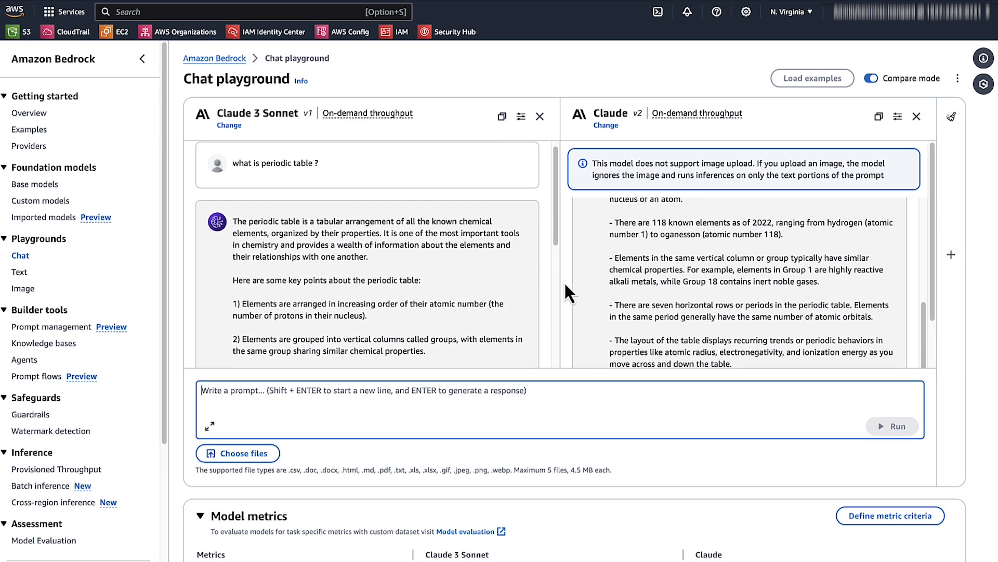
{"action": "scroll", "scroll_direction": "up", "scroll_amount": 3}
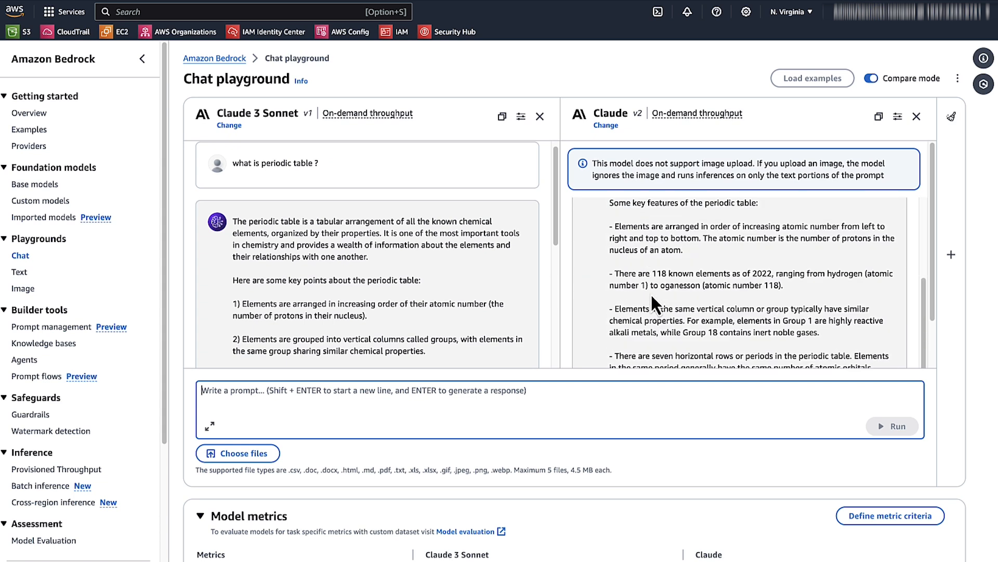
{"action": "scroll", "scroll_direction": "down", "scroll_amount": 3}
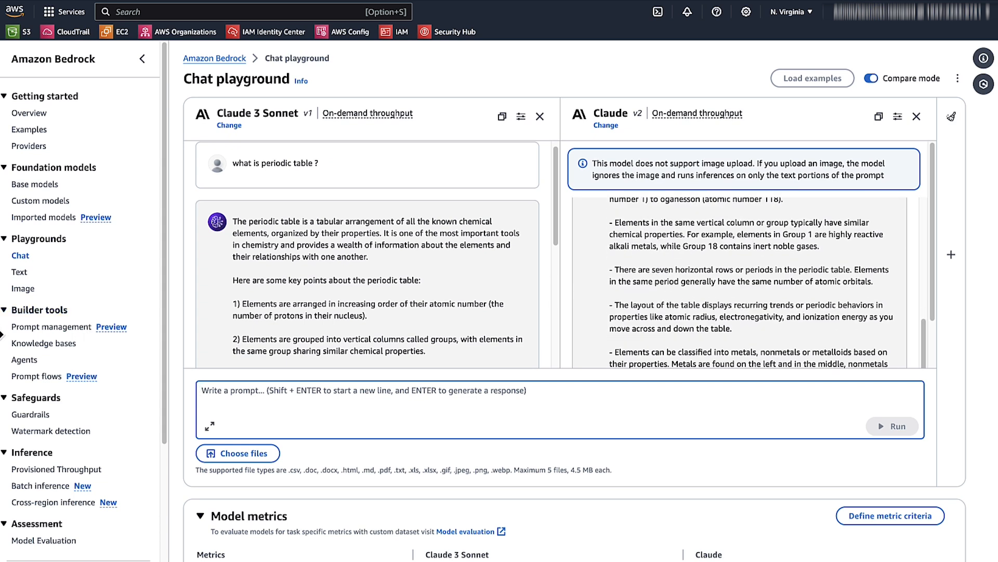
{"action": "mouse_move", "coordinate": [51, 431]}
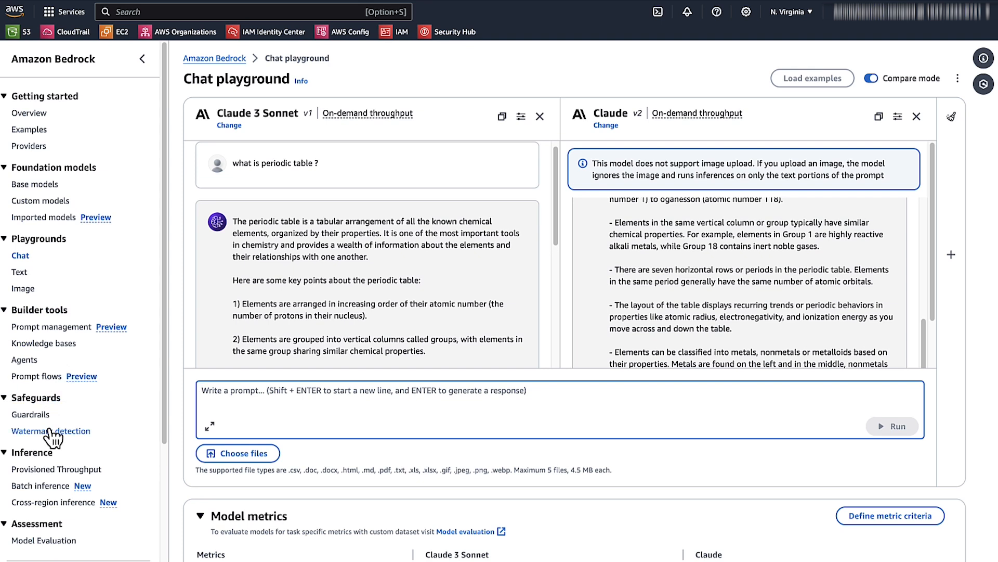
{"action": "scroll", "scroll_direction": "down", "scroll_amount": 3}
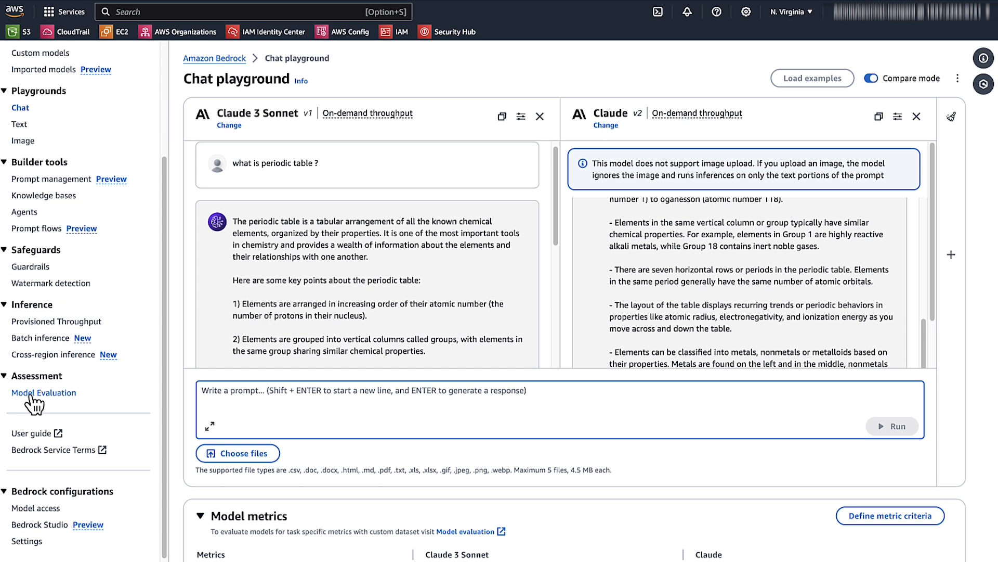
Start an automatic model evaluation job with description "test evluation job".
{"action": "left_click", "coordinate": [44, 392]}
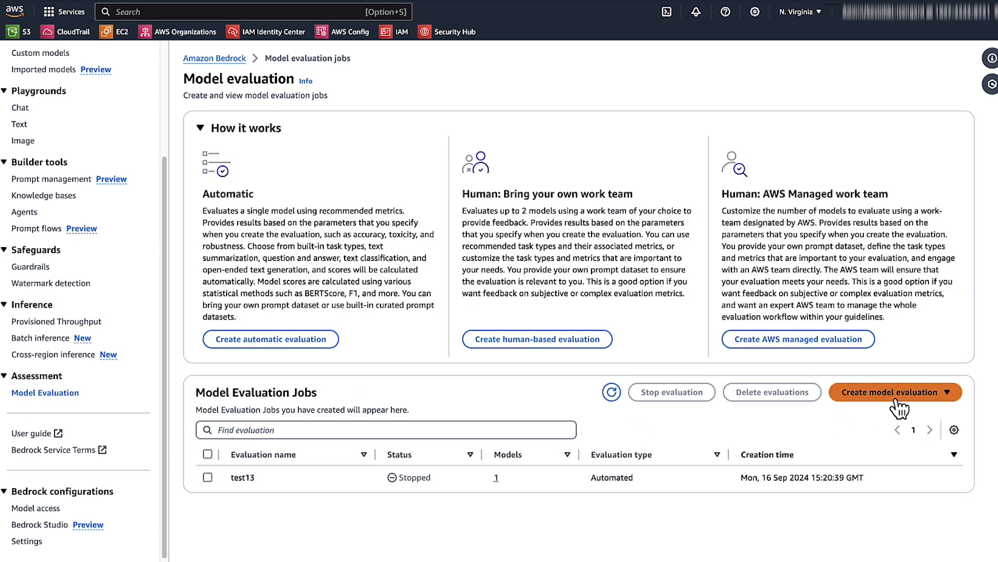
{"action": "left_click", "coordinate": [891, 392]}
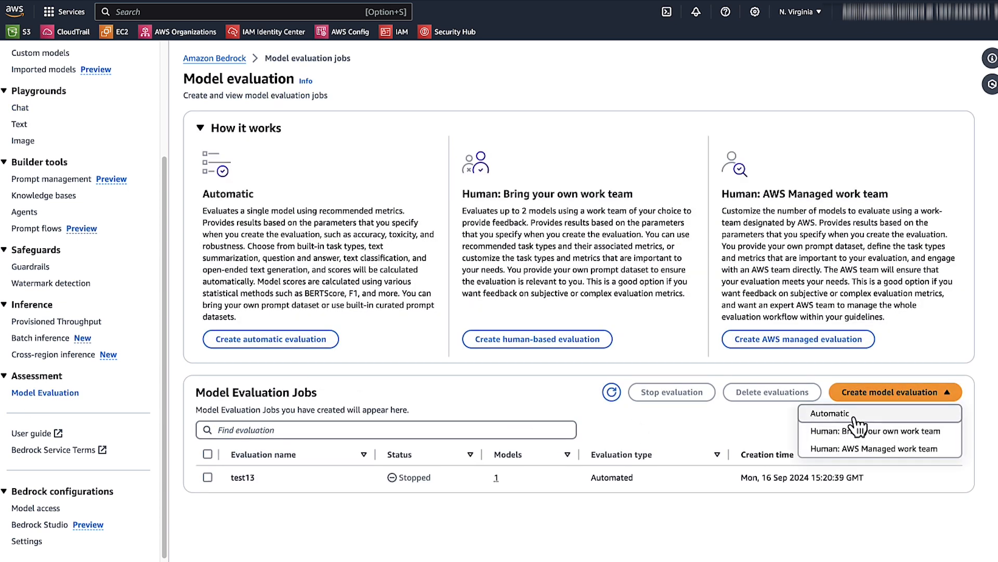
{"action": "left_click", "coordinate": [830, 413]}
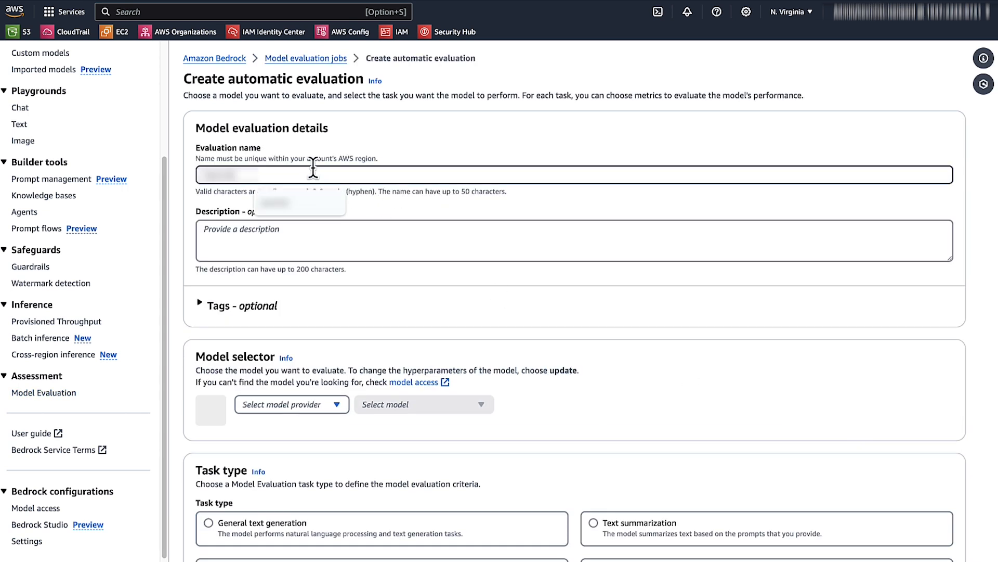
{"action": "type", "text": "test evluation job"}
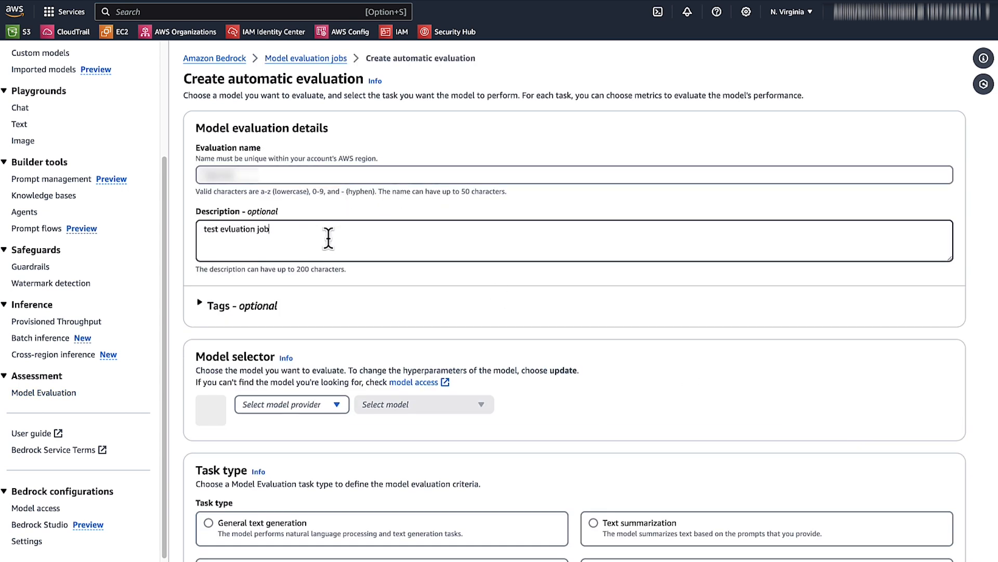
Choose Anthropic Claude 3 Sonnet v1 as the model to evaluate.
{"action": "left_click", "coordinate": [291, 299]}
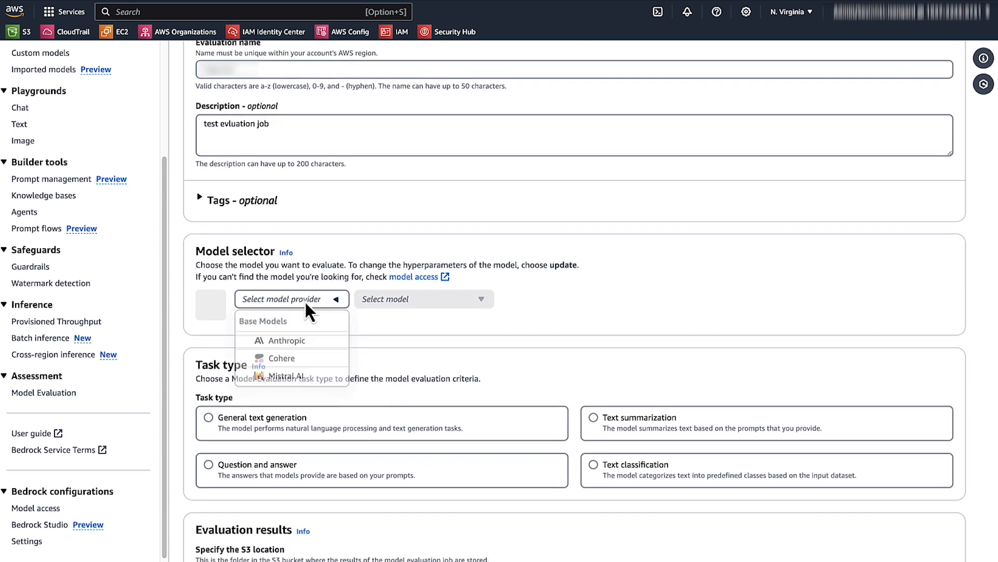
{"action": "left_click", "coordinate": [287, 340]}
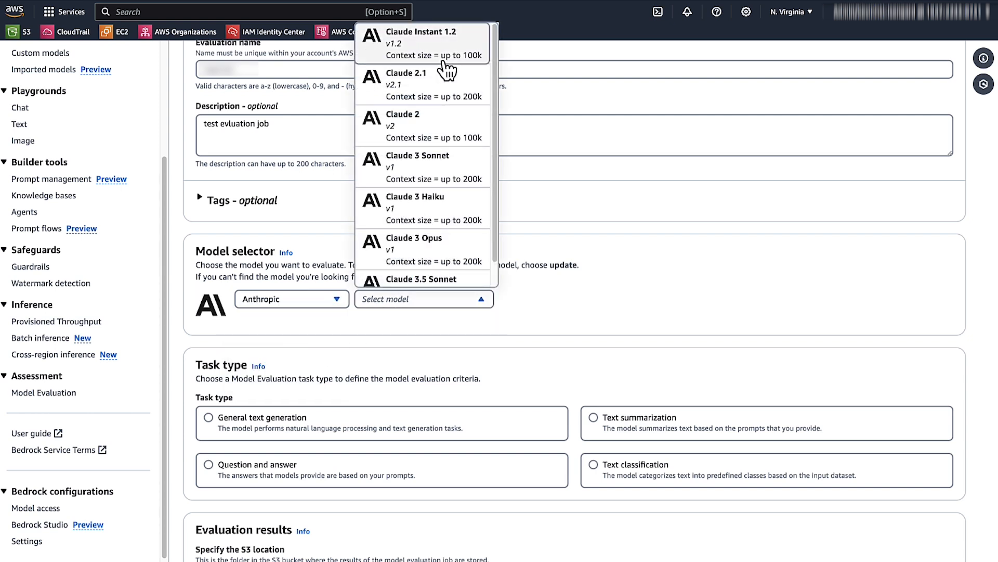
{"action": "left_click", "coordinate": [418, 166]}
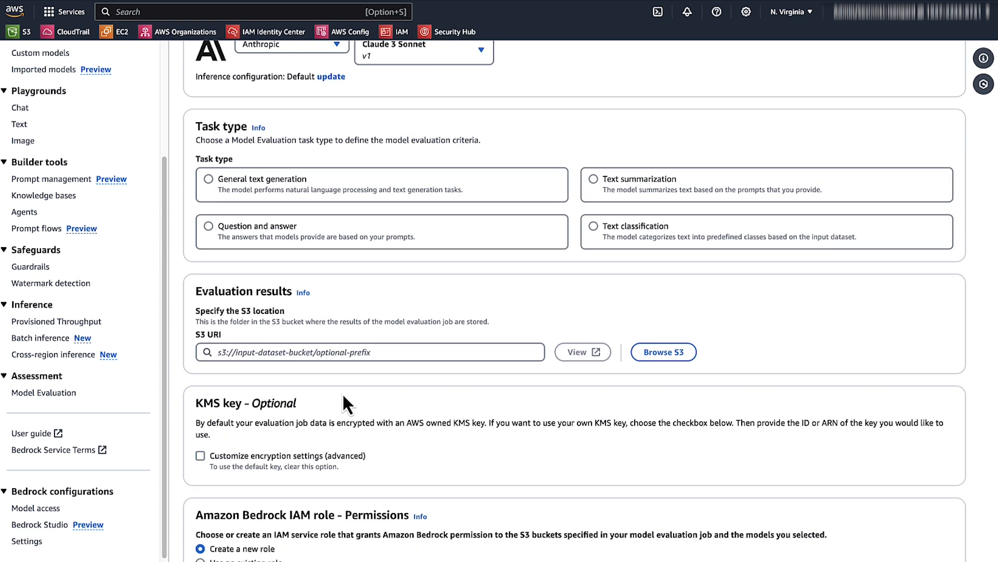
Set the task type to General text generation and review its metrics and results location.
{"action": "left_click", "coordinate": [209, 179]}
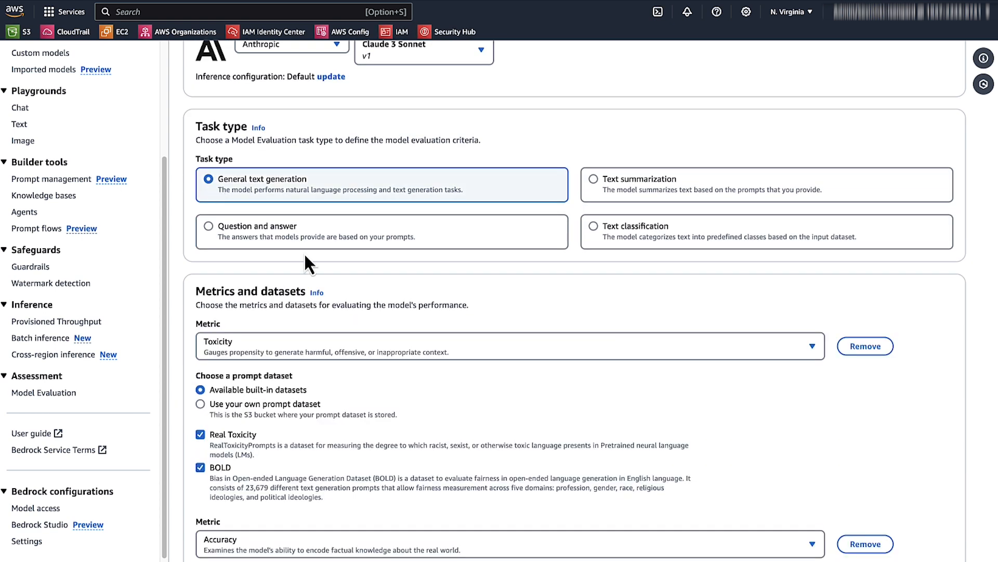
{"action": "scroll", "scroll_direction": "down", "scroll_amount": 3}
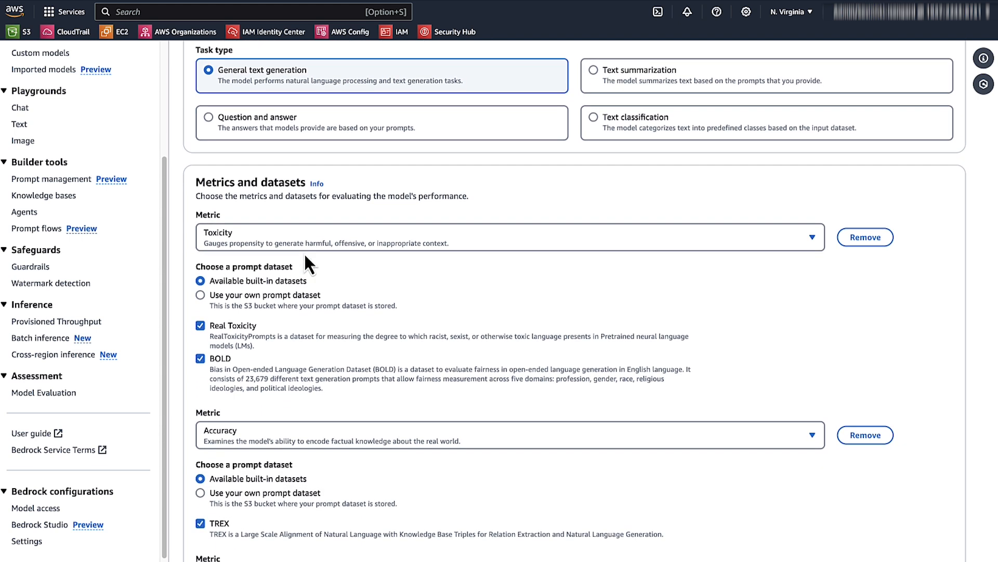
{"action": "scroll", "scroll_direction": "down", "scroll_amount": 3}
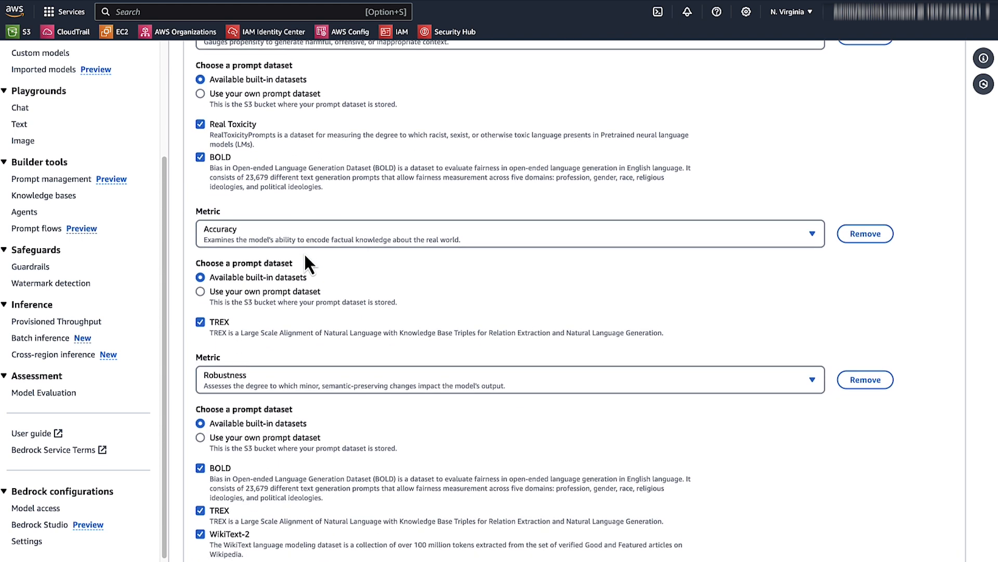
{"action": "scroll", "scroll_direction": "down", "scroll_amount": 3}
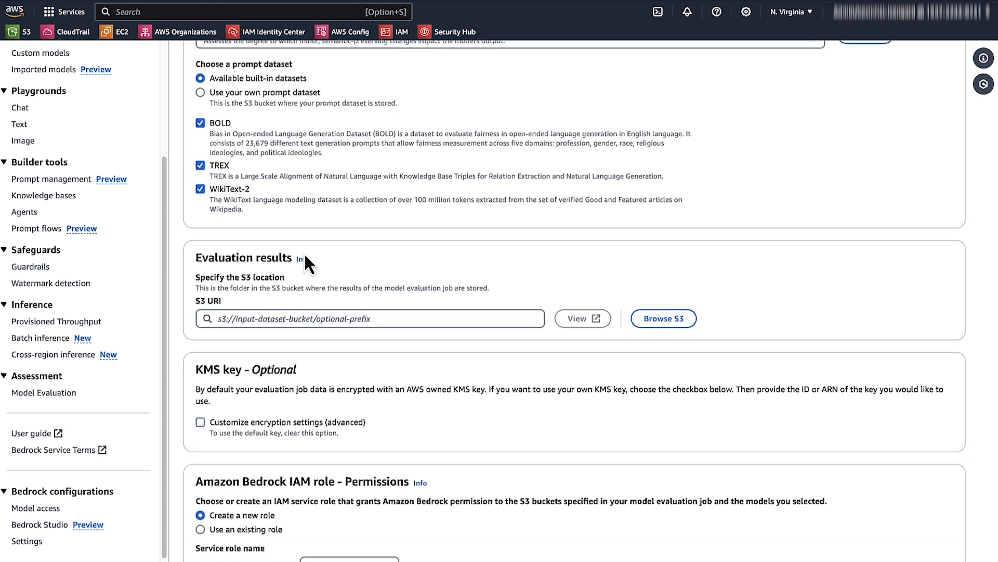
{"action": "scroll", "scroll_direction": "down", "scroll_amount": 3}
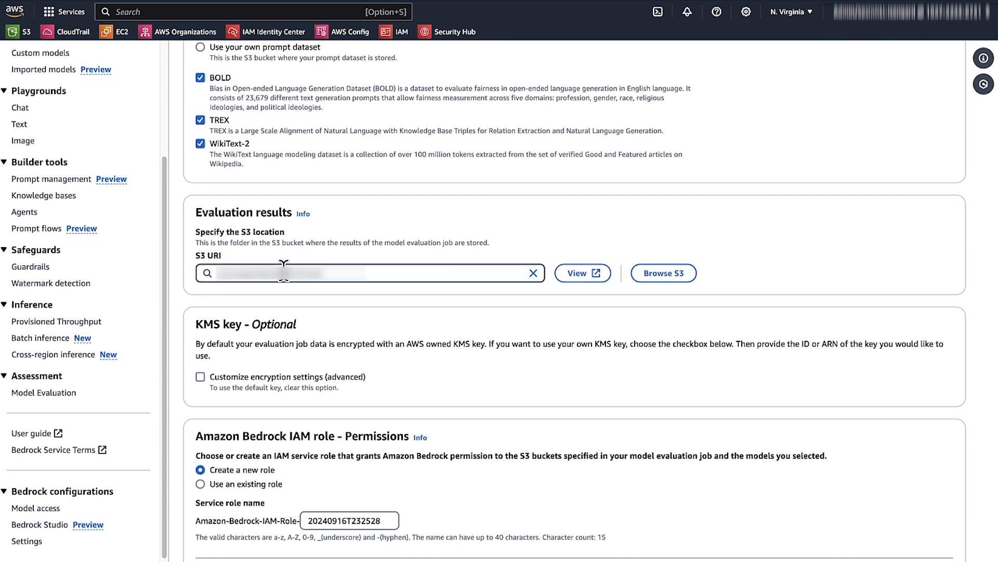
{"action": "mouse_move", "coordinate": [307, 282]}
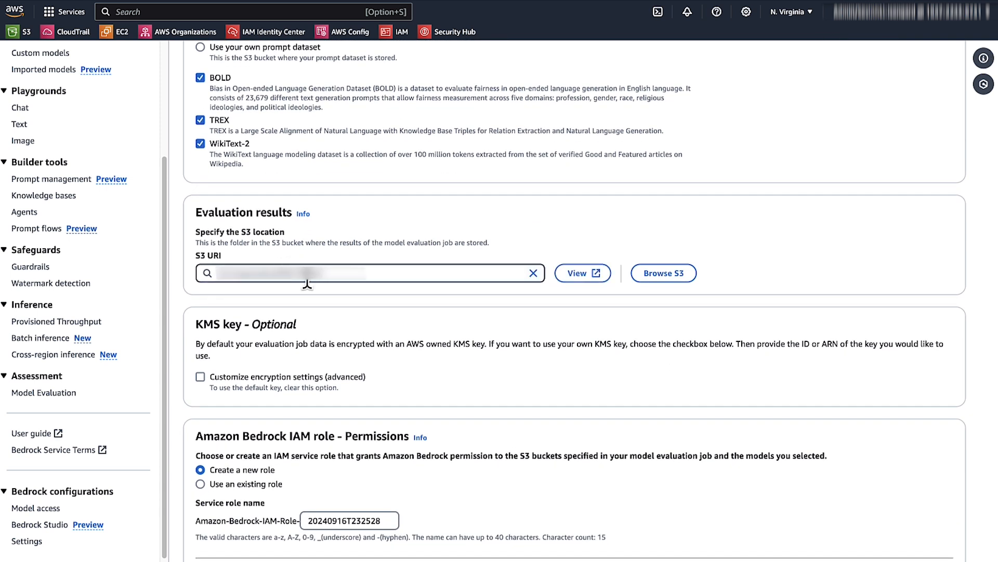
{"action": "mouse_move", "coordinate": [361, 318]}
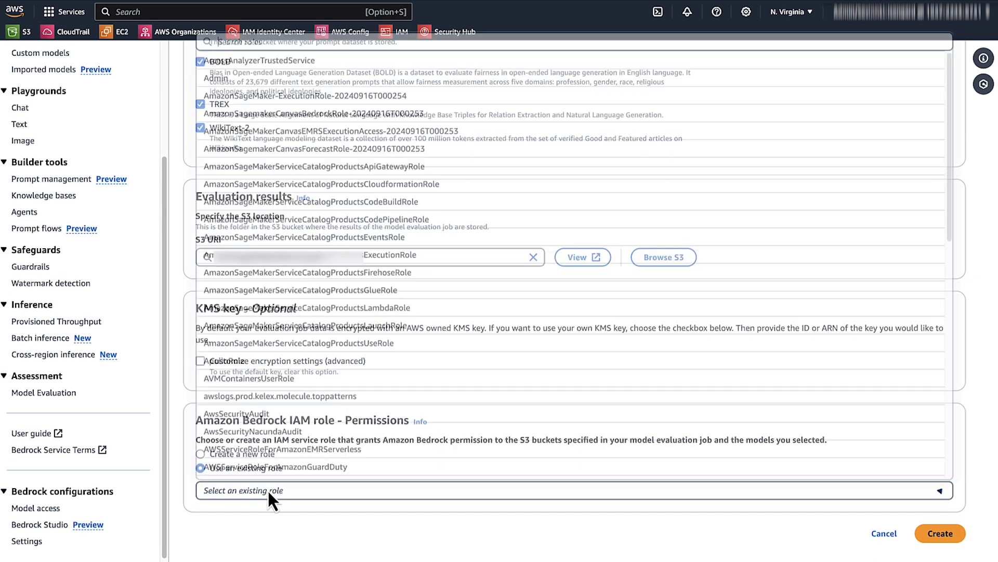
Use the existing sagemaker-evaluationjob role and create the evaluation job.
{"action": "type", "text": "sagem"}
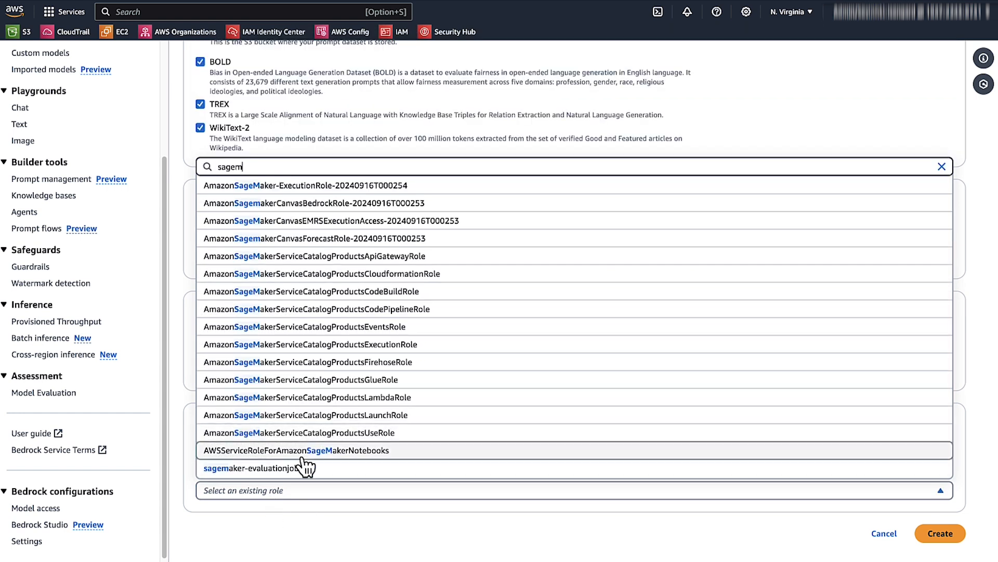
{"action": "left_click", "coordinate": [256, 467]}
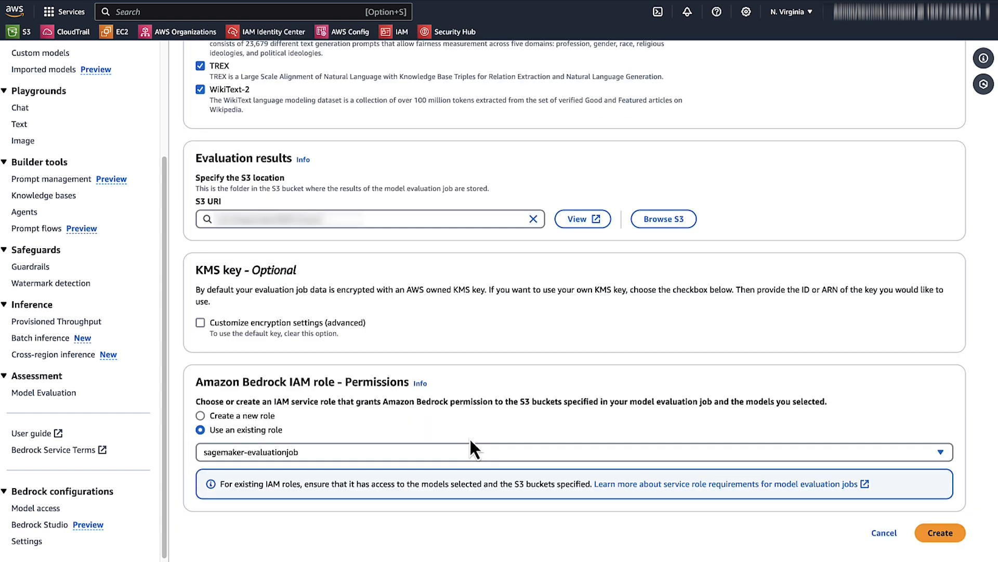
{"action": "left_click", "coordinate": [940, 533]}
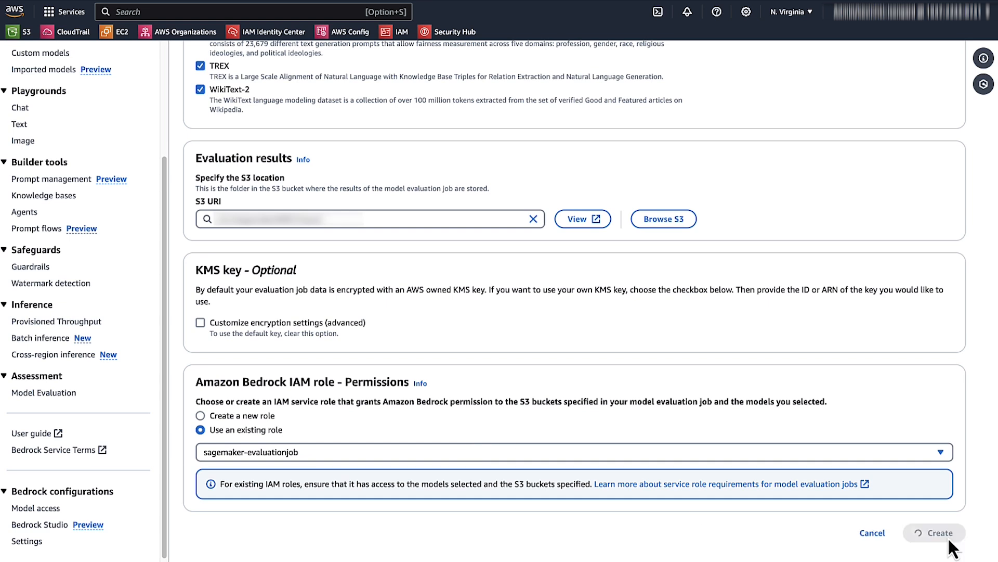
Load Claude 3 Haiku on-demand in the Chat playground and run the proofreading prompt.
{"action": "left_click", "coordinate": [934, 532]}
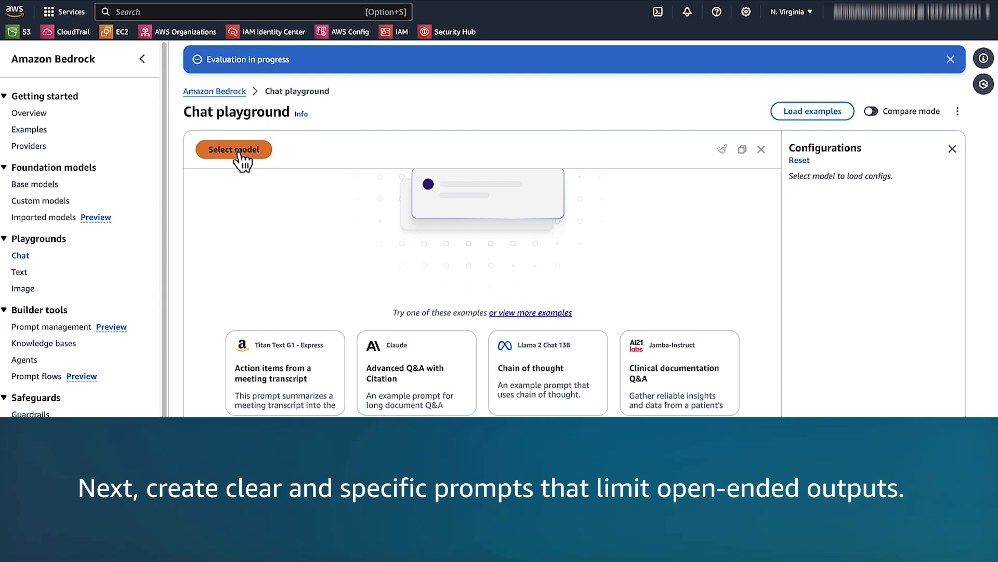
{"action": "mouse_move", "coordinate": [21, 256]}
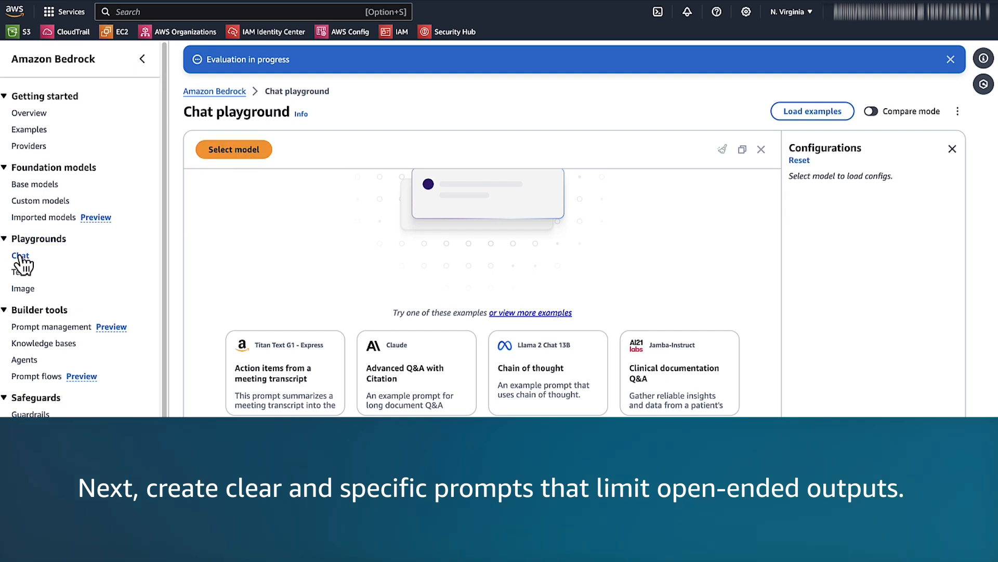
{"action": "left_click", "coordinate": [233, 149]}
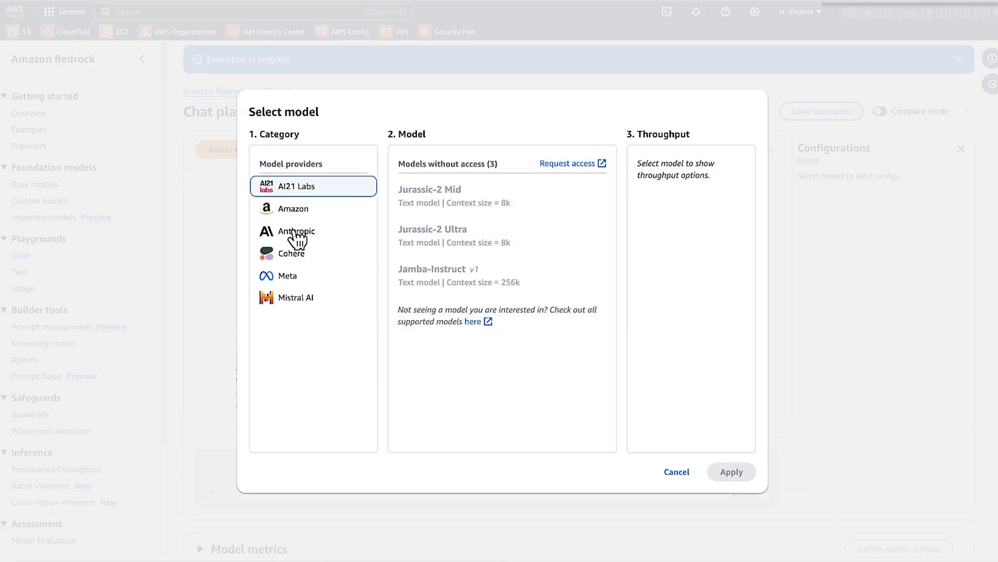
{"action": "left_click", "coordinate": [296, 231]}
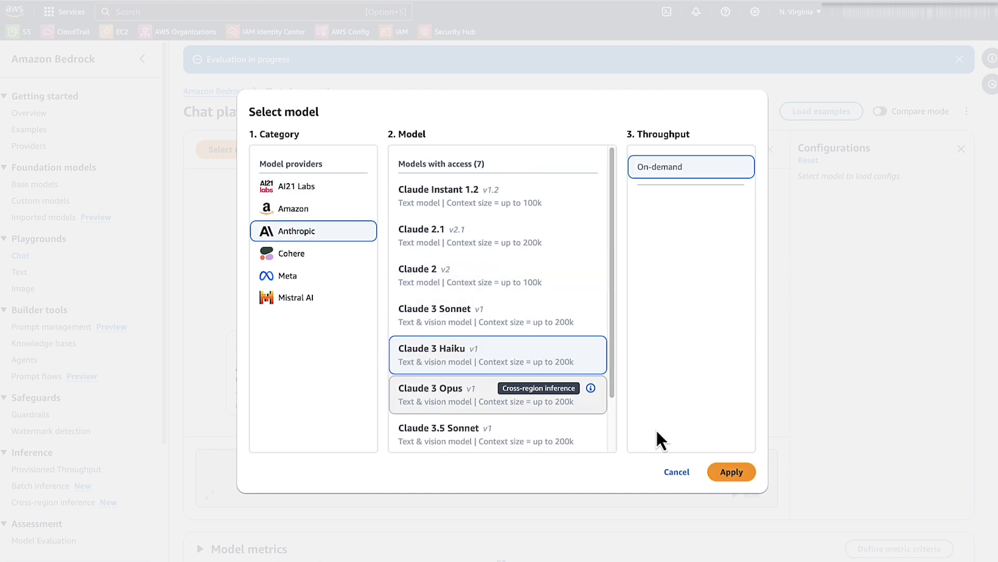
{"action": "left_click", "coordinate": [731, 473]}
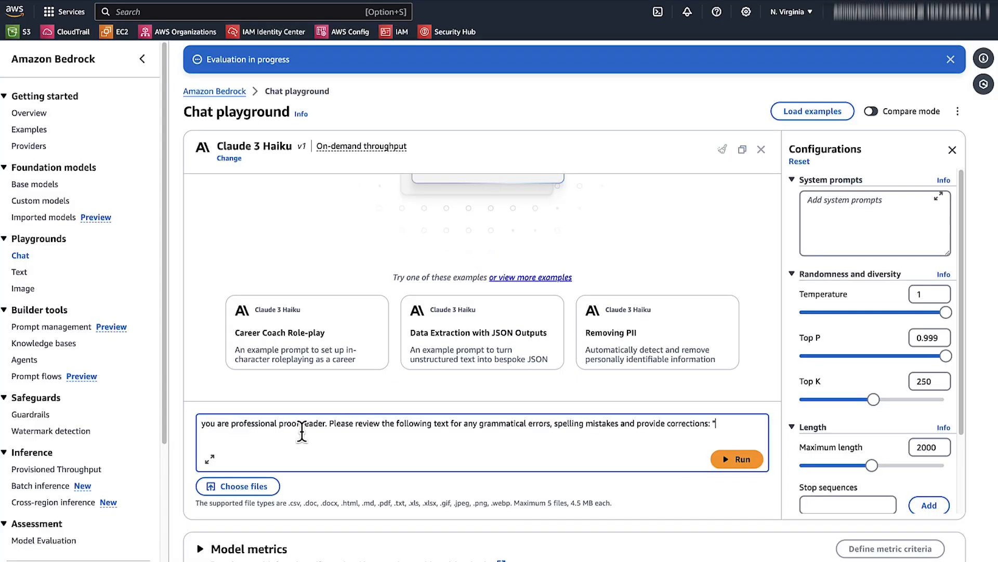
{"action": "mouse_move", "coordinate": [233, 430]}
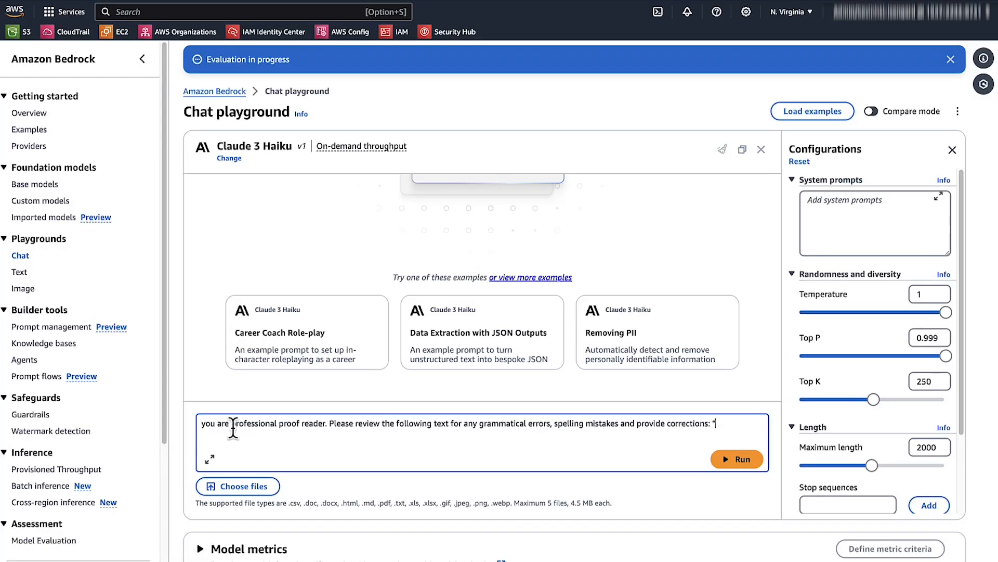
{"action": "left_click", "coordinate": [736, 459]}
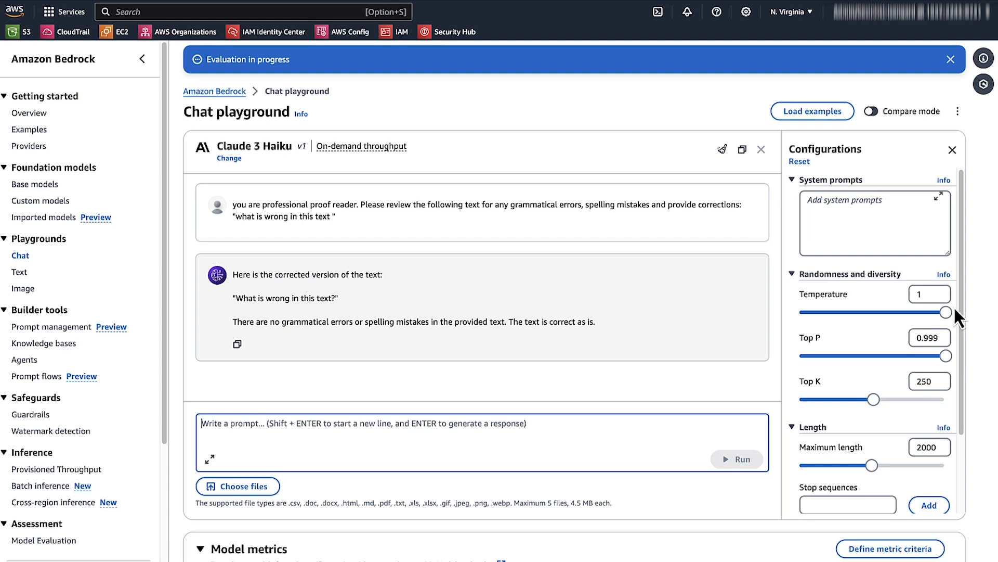
Tune Temperature to 0.7, Top P 0.752, Top K 291, then search the console for 'ste'.
{"action": "left_click", "coordinate": [950, 59]}
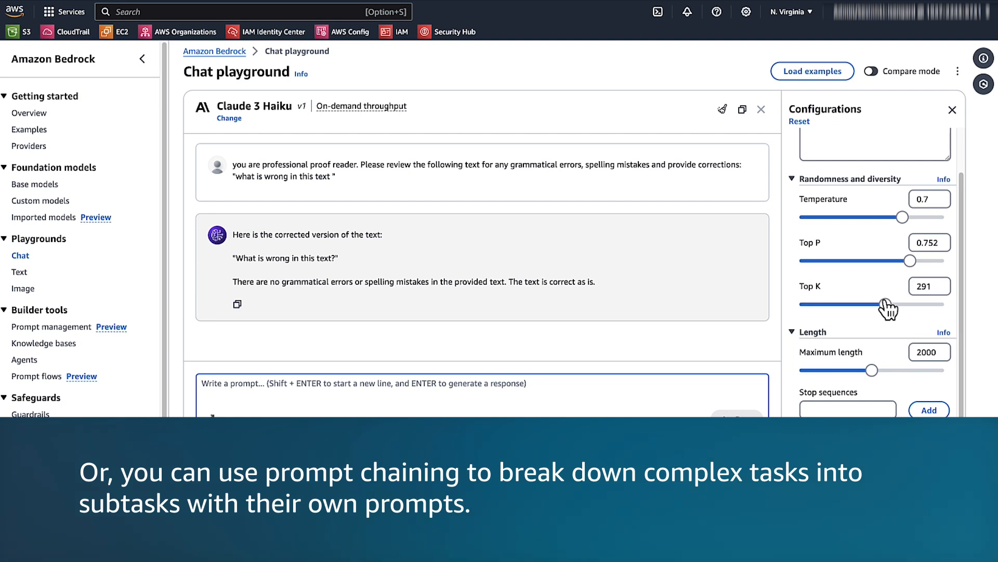
{"action": "type", "text": "ste"}
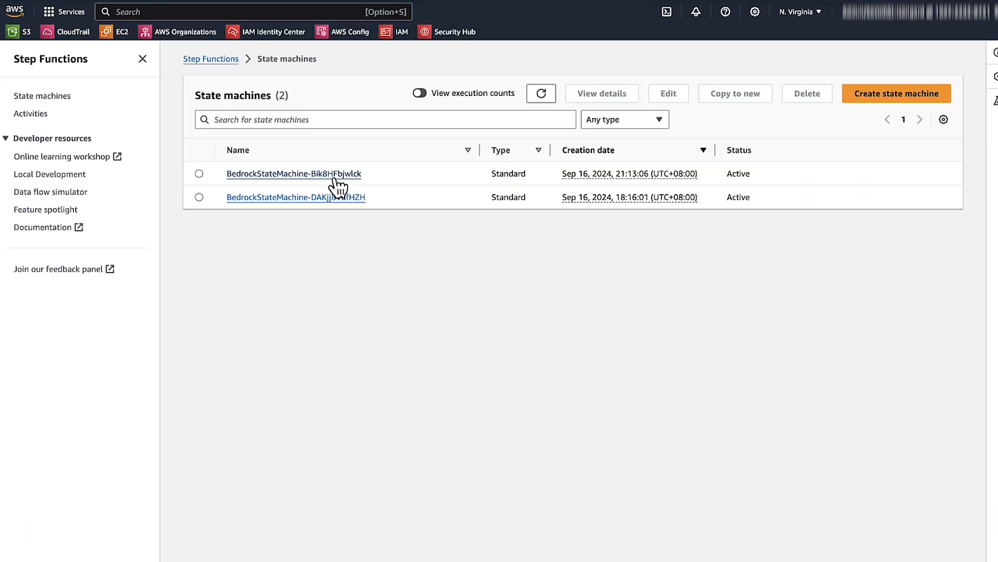
Review the succeeded 2e5e3962 execution of BedrockStateMachine-DAKjj8VdfHZH and its prompt-chain graph steps.
{"action": "left_click", "coordinate": [295, 197]}
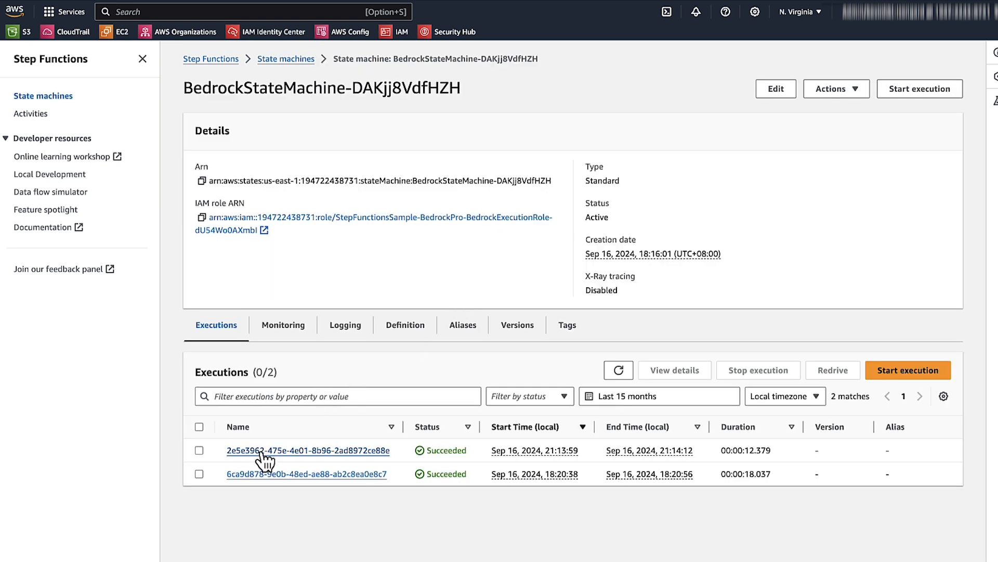
{"action": "left_click", "coordinate": [307, 450]}
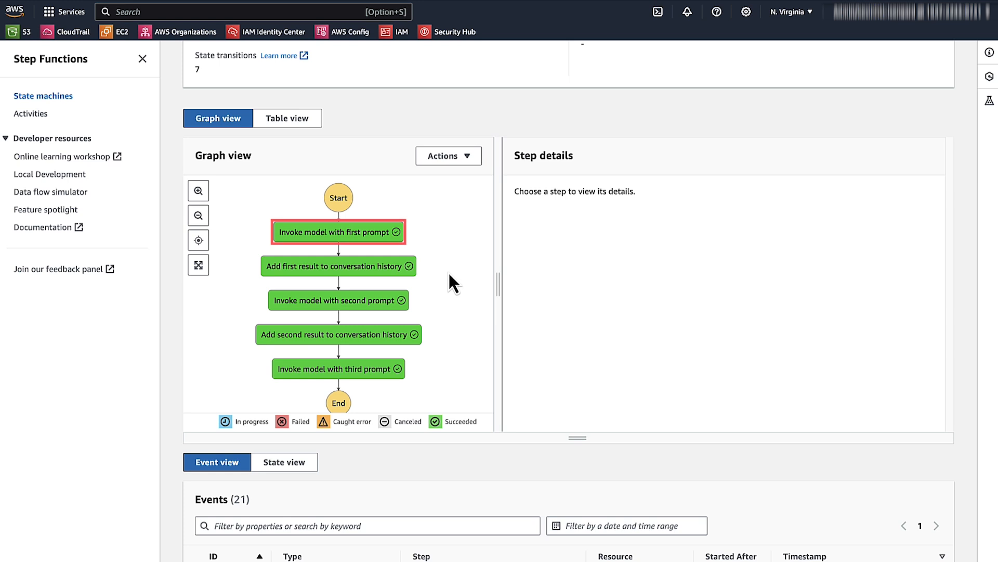
{"action": "left_click", "coordinate": [338, 265]}
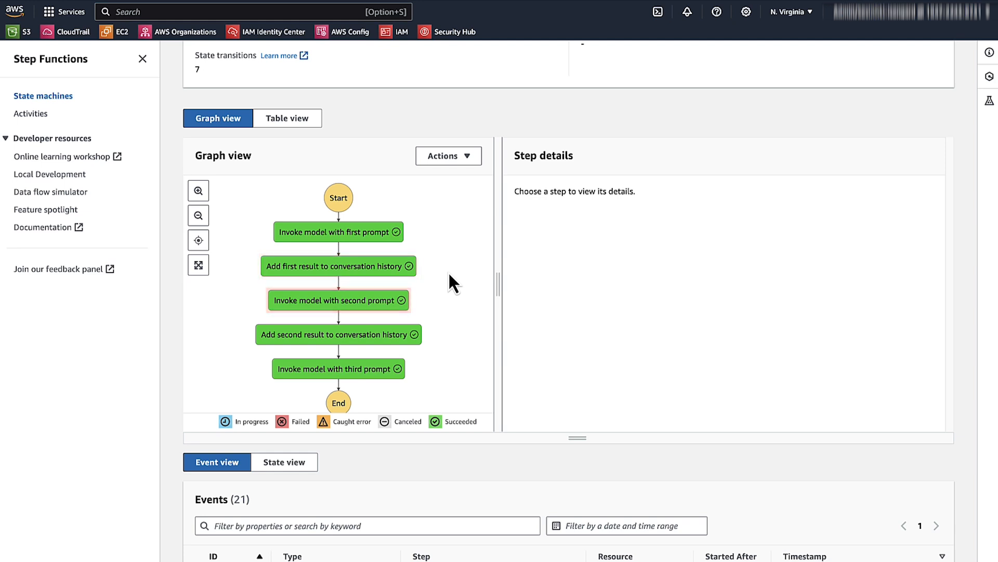
{"action": "left_click", "coordinate": [338, 334]}
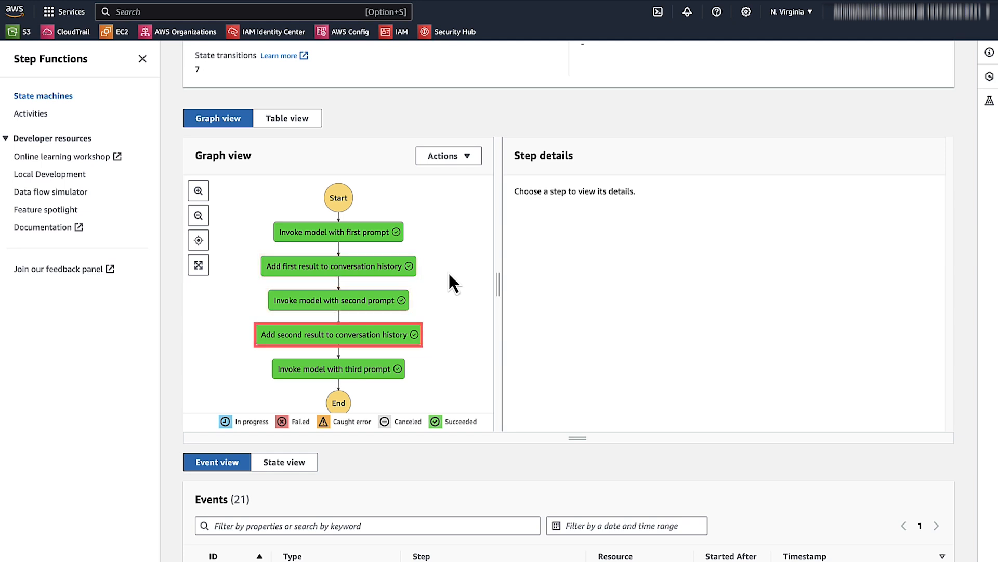
{"action": "left_click", "coordinate": [338, 368]}
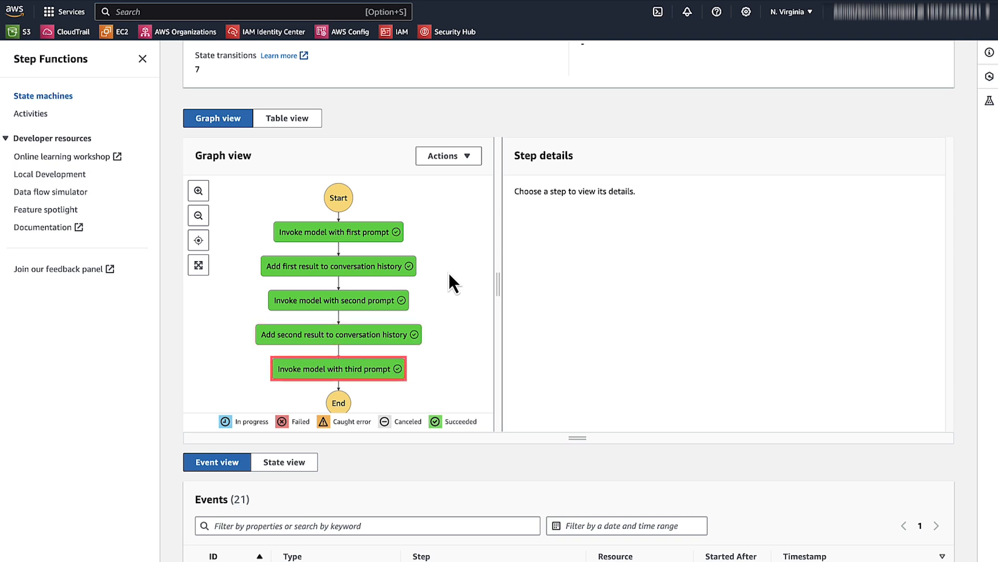
{"action": "scroll", "scroll_direction": "up", "scroll_amount": 3}
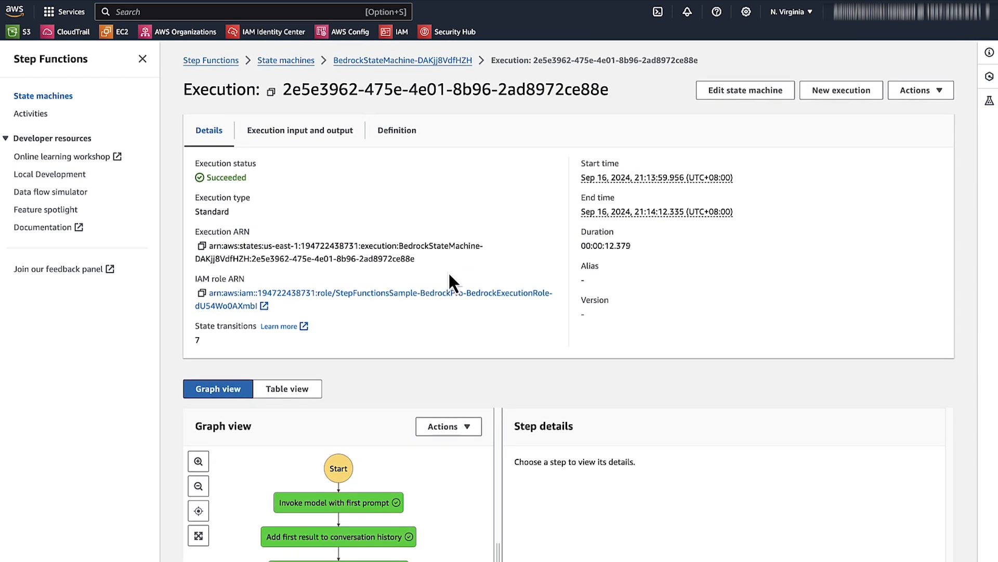
Start a new execution with the prompt_one/two/three random-city JSON input.
{"action": "left_click", "coordinate": [841, 90]}
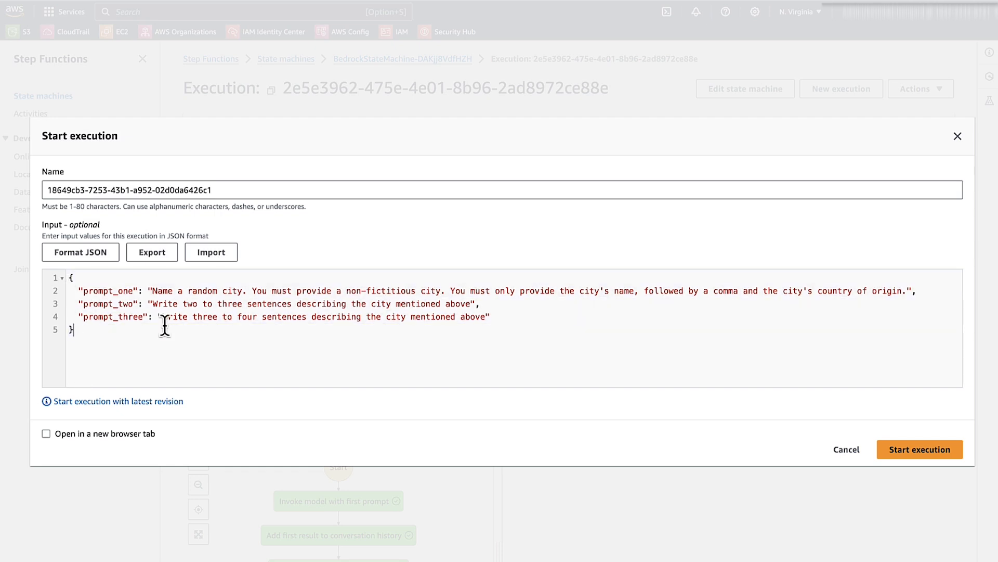
{"action": "mouse_move", "coordinate": [846, 424]}
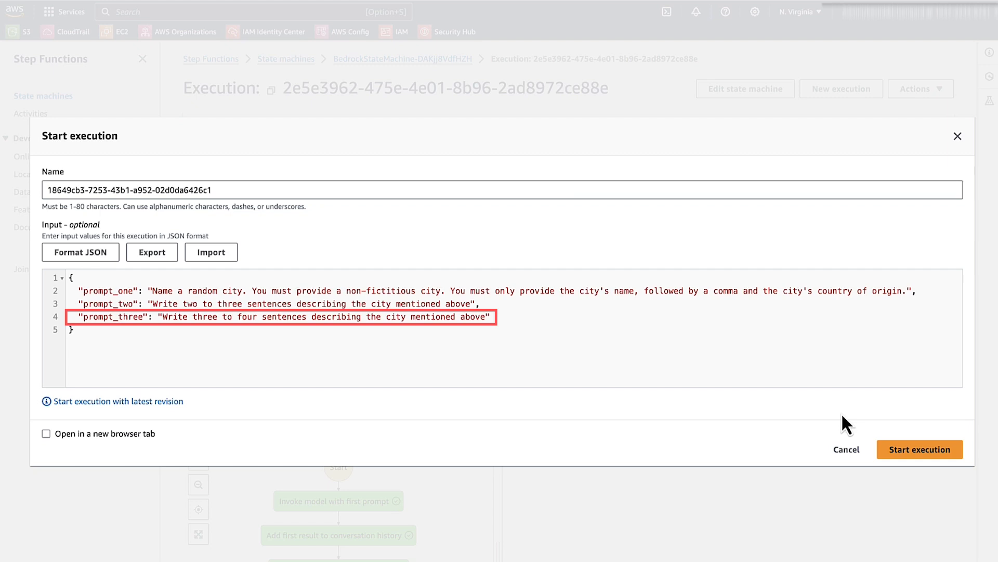
{"action": "mouse_move", "coordinate": [903, 438]}
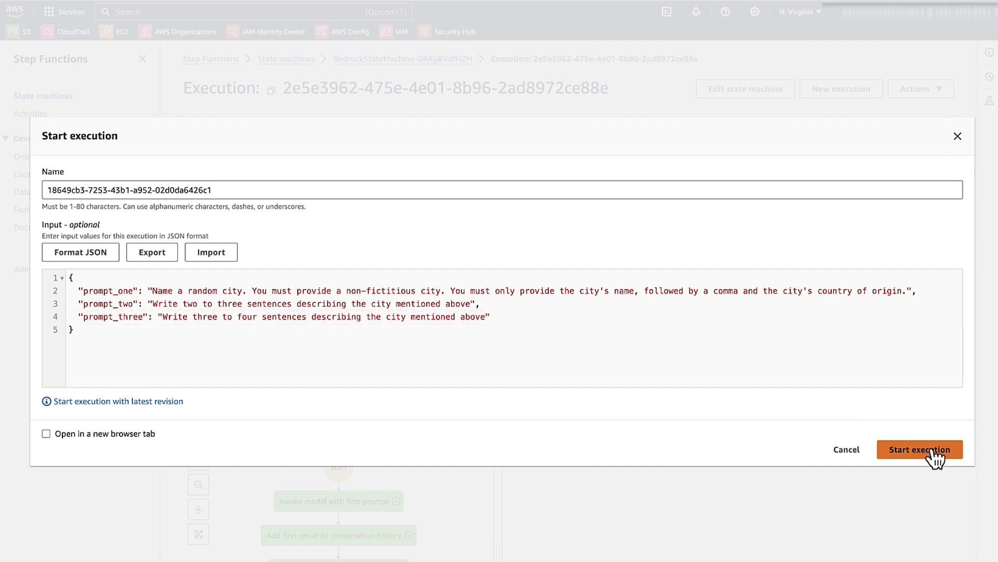
{"action": "left_click", "coordinate": [919, 449]}
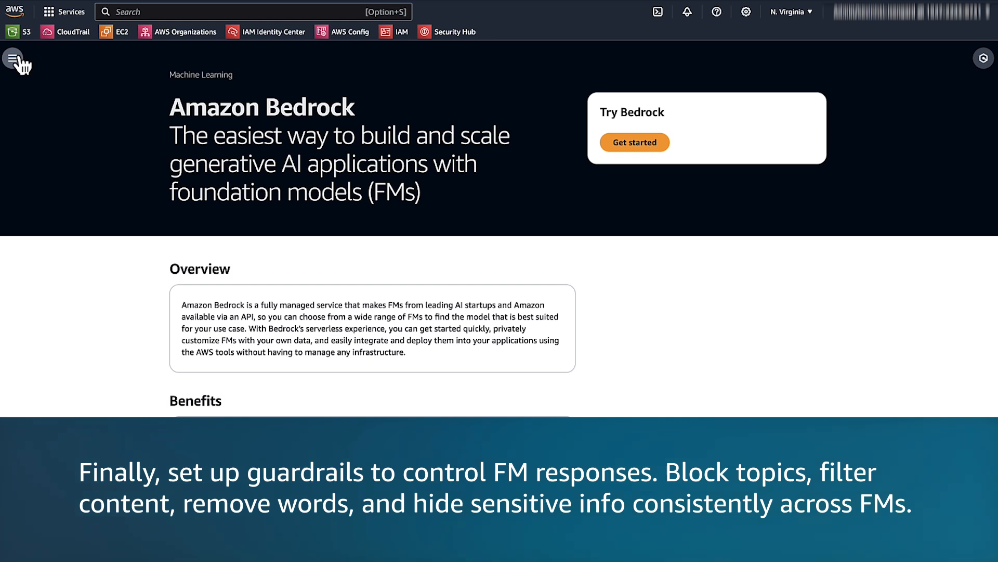
Go to the Guardrails page from the Bedrock navigation, listing guardrails Guardrail and test.
{"action": "left_click", "coordinate": [13, 58]}
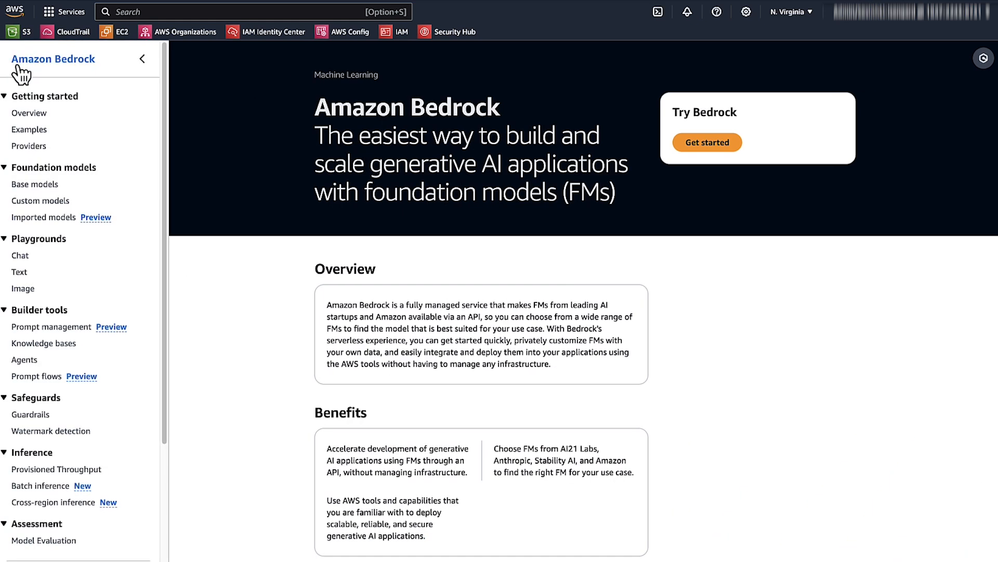
{"action": "scroll", "scroll_direction": "down", "scroll_amount": 3}
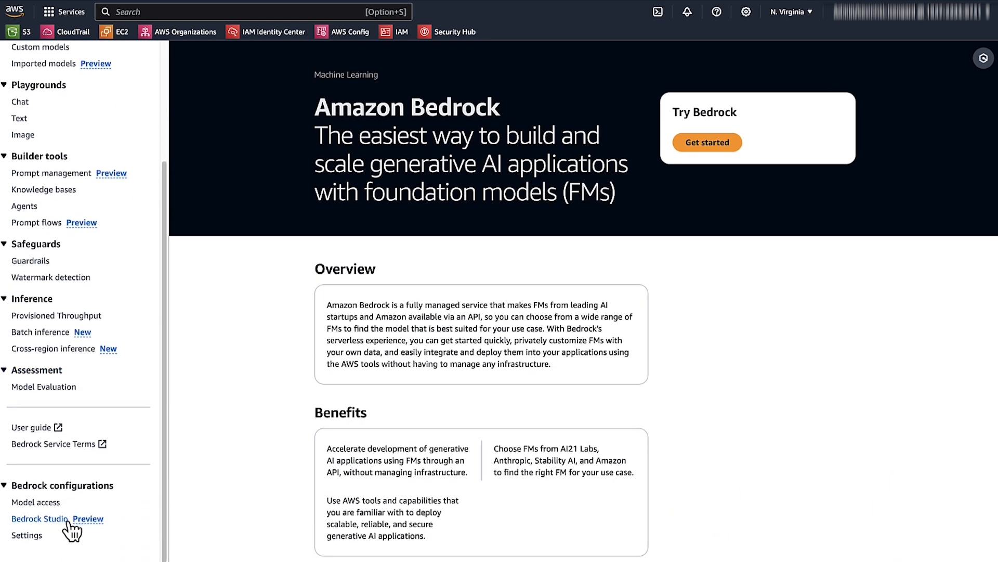
{"action": "mouse_move", "coordinate": [30, 260]}
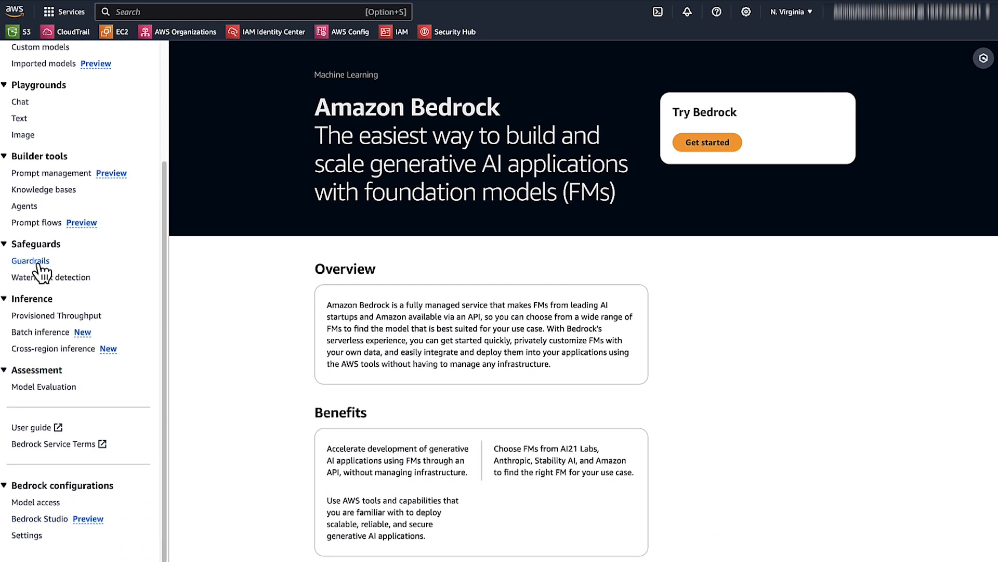
{"action": "left_click", "coordinate": [30, 260]}
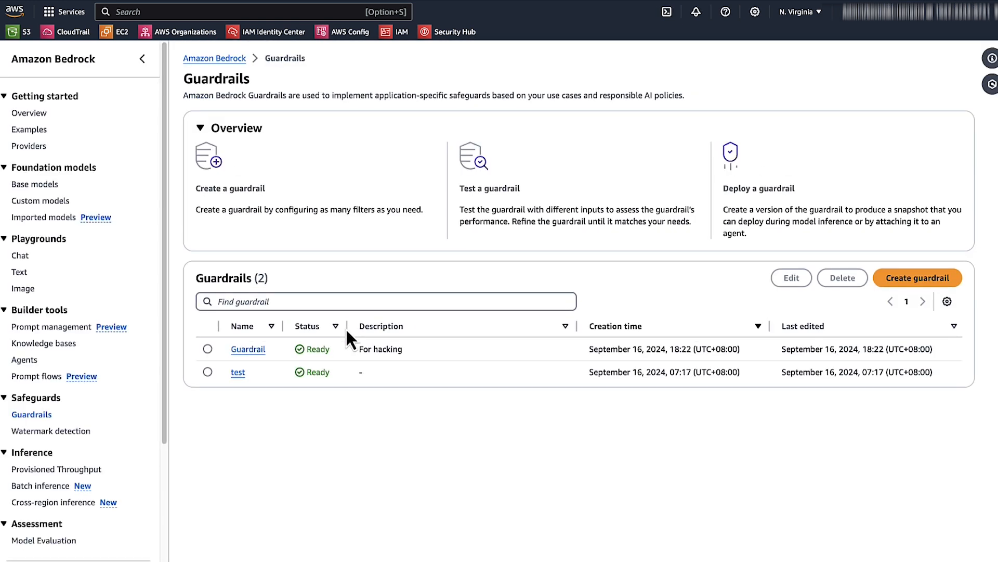
{"action": "mouse_move", "coordinate": [917, 278]}
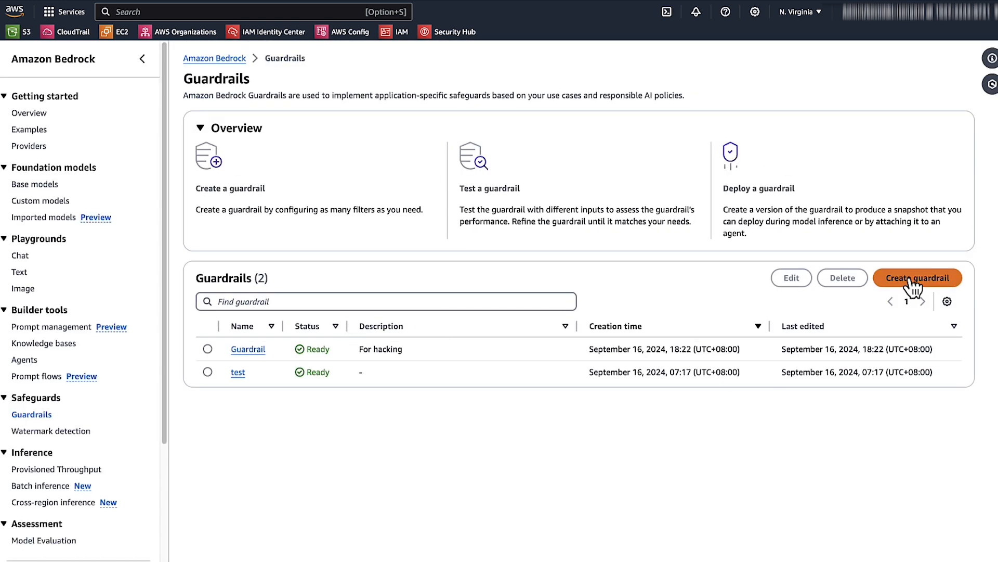
Start a MaliciousActor guardrail with harmful-category and prompt-attack filters set to High.
{"action": "left_click", "coordinate": [918, 278]}
{"action": "type", "text": "MaliciousActor"}
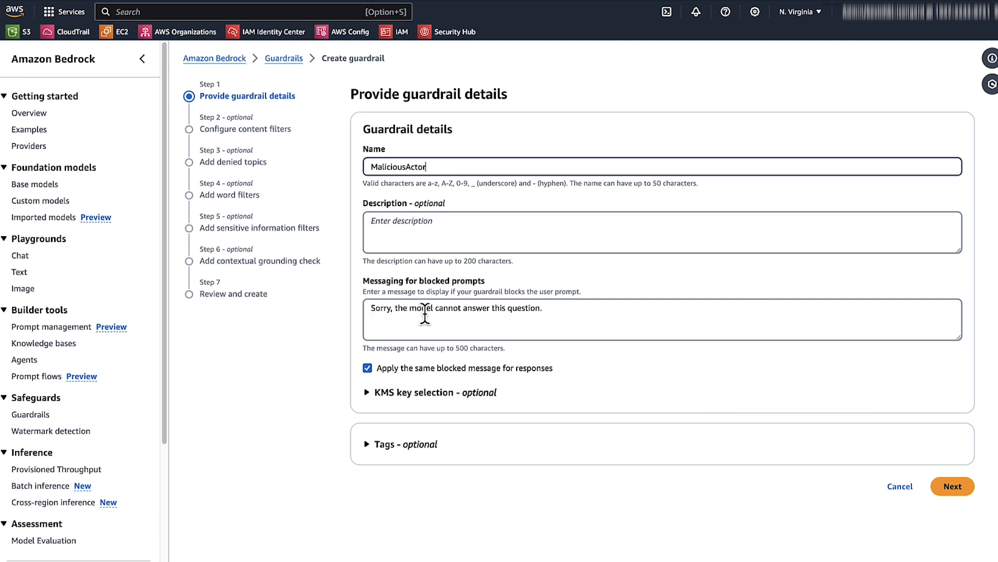
{"action": "mouse_move", "coordinate": [390, 308]}
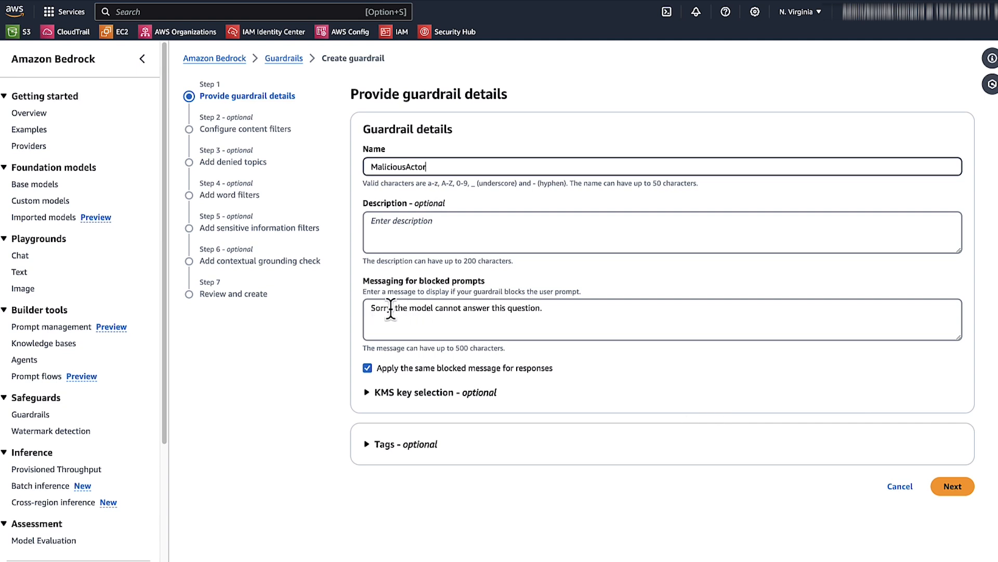
{"action": "mouse_move", "coordinate": [463, 316]}
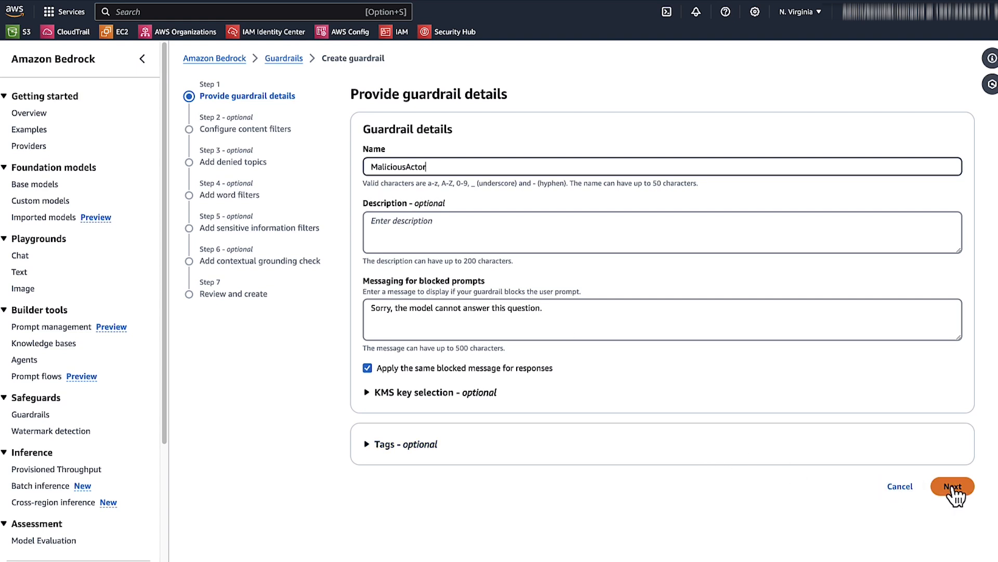
{"action": "left_click", "coordinate": [953, 486]}
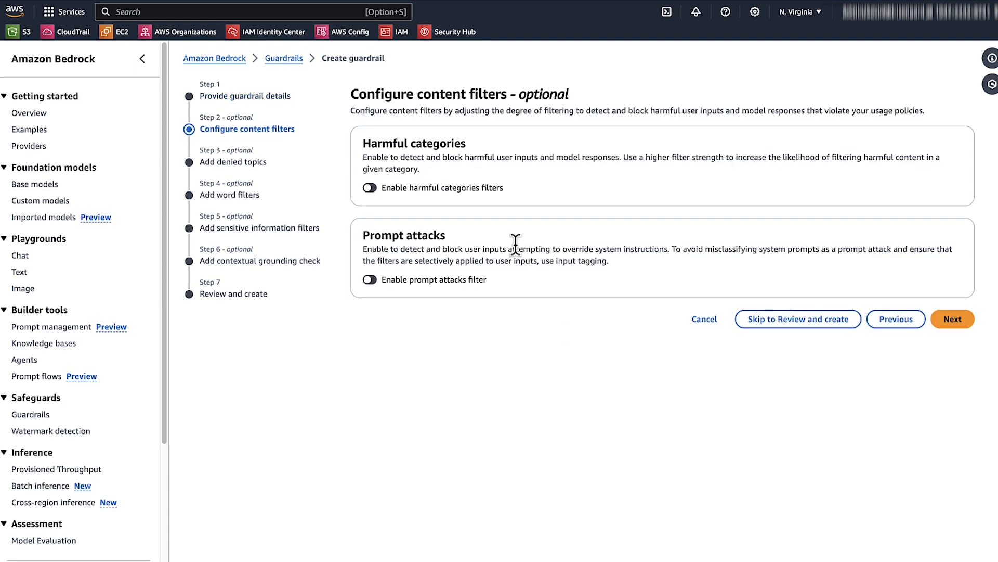
{"action": "left_click", "coordinate": [369, 188]}
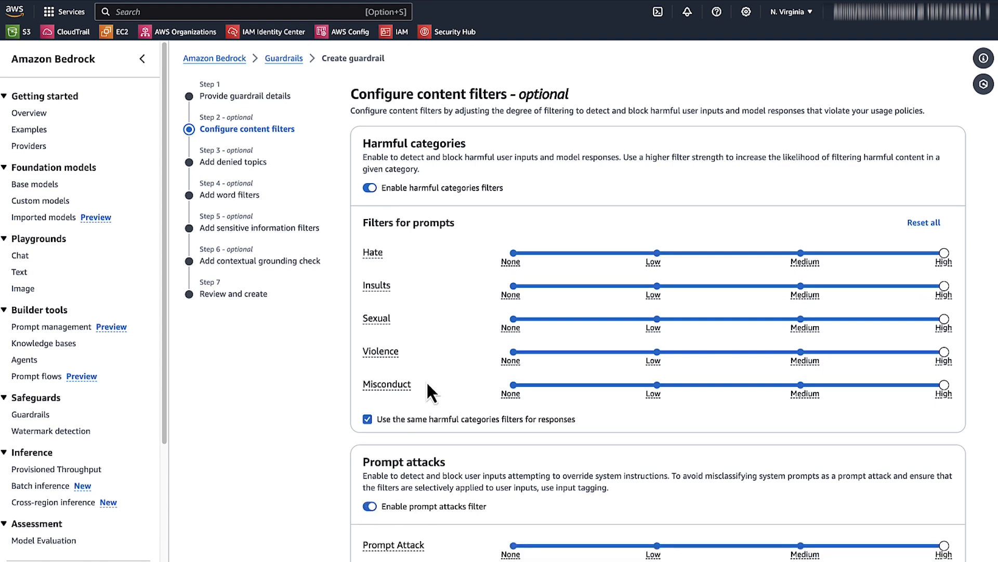
{"action": "scroll", "scroll_direction": "down", "scroll_amount": 3}
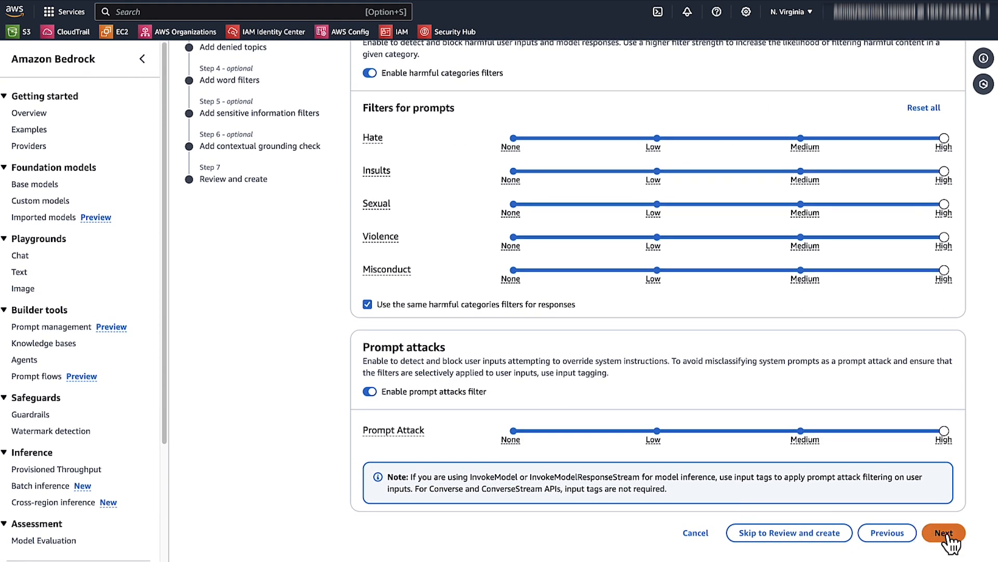
{"action": "left_click", "coordinate": [944, 532]}
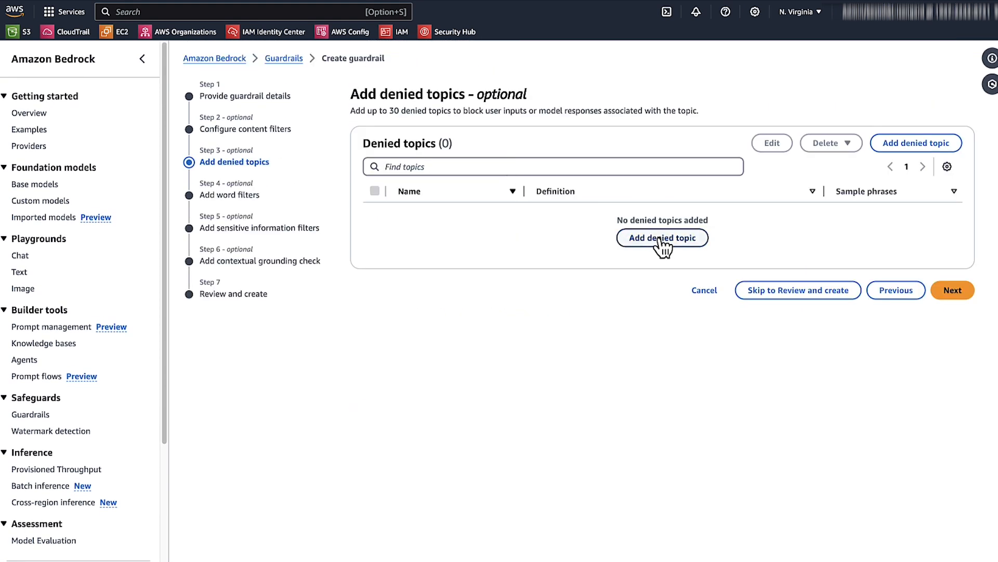
Add a denied topic named Hacking to the guardrail.
{"action": "left_click", "coordinate": [662, 237]}
{"action": "type", "text": "Hack"}
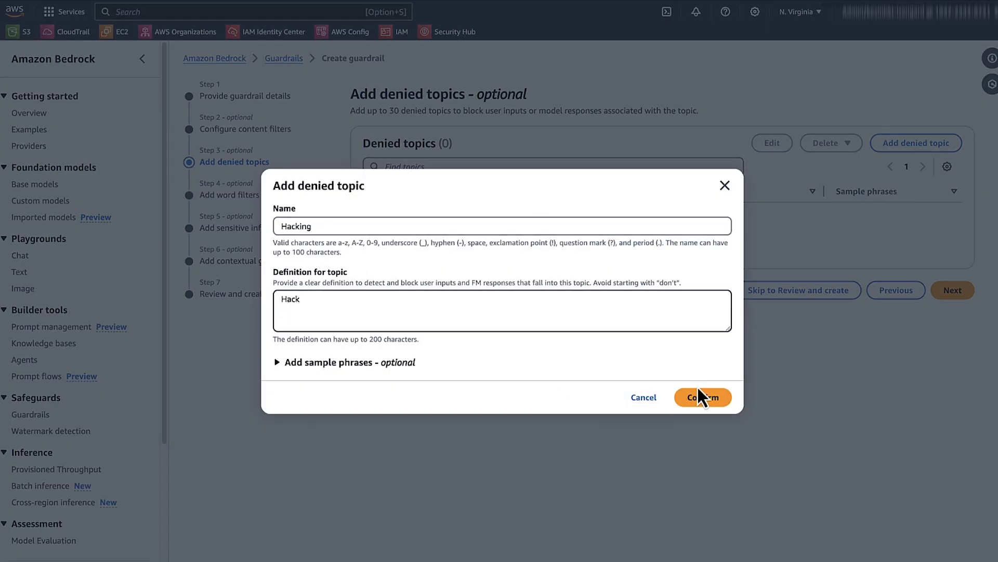
{"action": "left_click", "coordinate": [703, 397]}
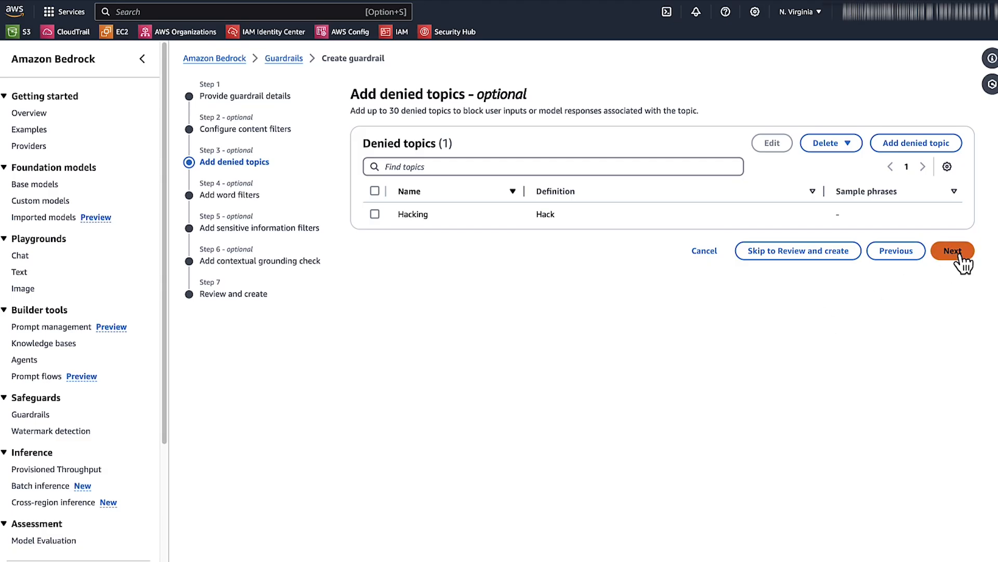
Block the custom word 'hack', skip sensitive-information and grounding steps, and review the configuration.
{"action": "left_click", "coordinate": [953, 250]}
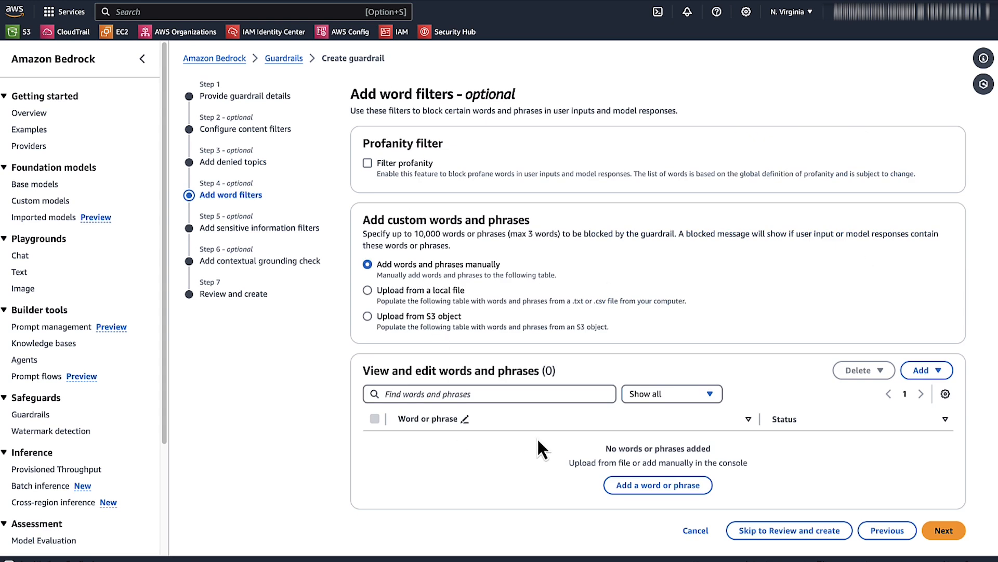
{"action": "left_click", "coordinate": [658, 485]}
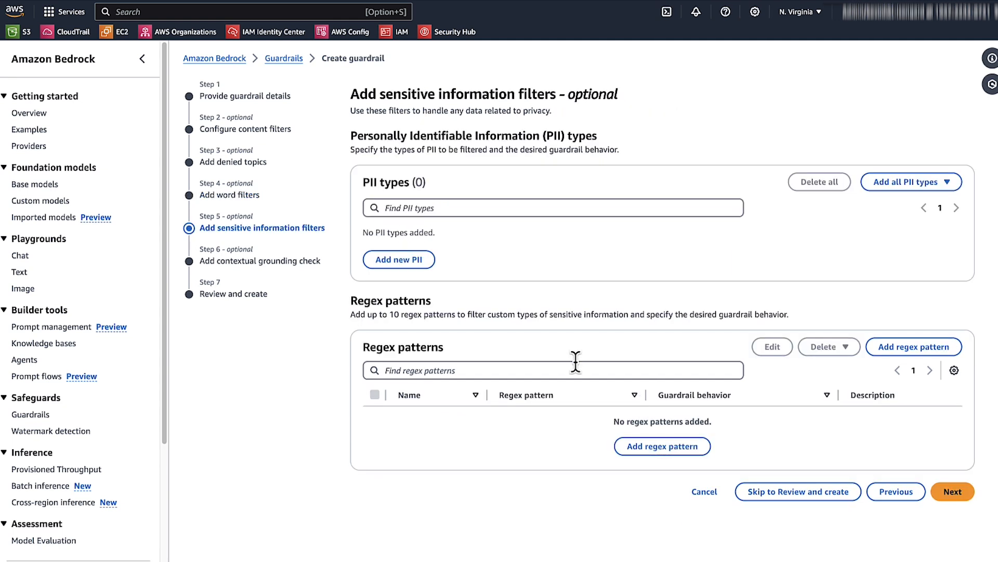
{"action": "mouse_move", "coordinate": [500, 310]}
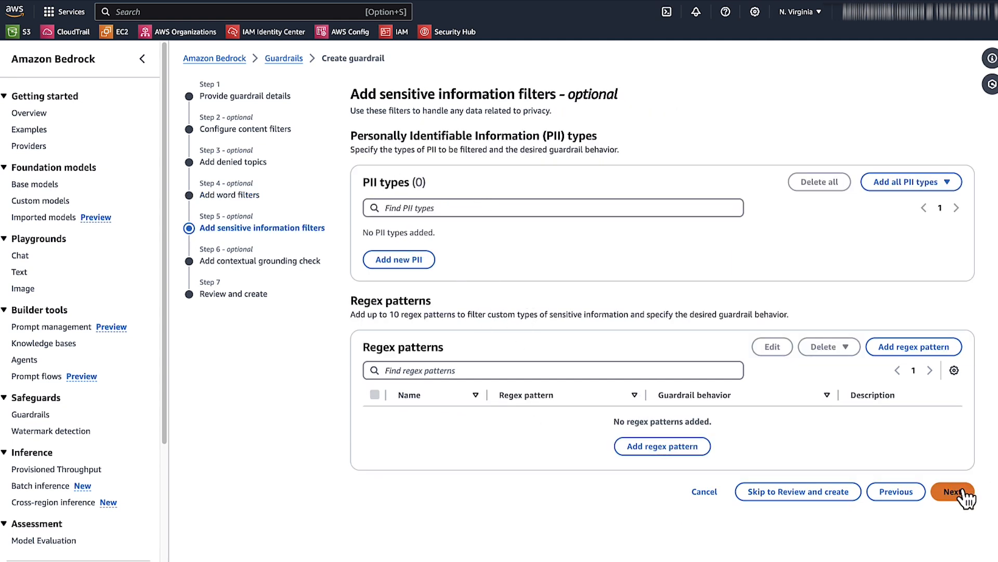
{"action": "left_click", "coordinate": [953, 491]}
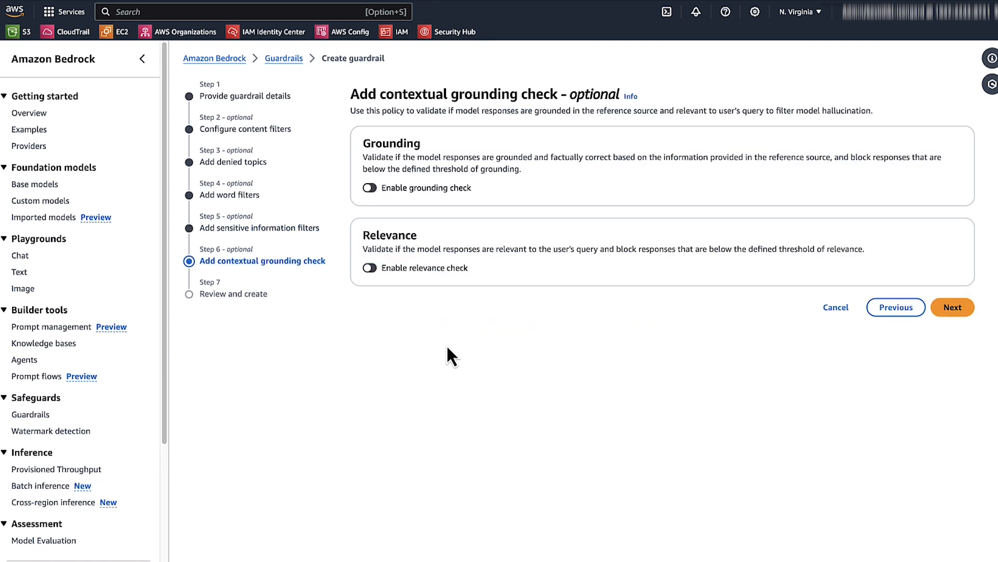
{"action": "left_click", "coordinate": [953, 307]}
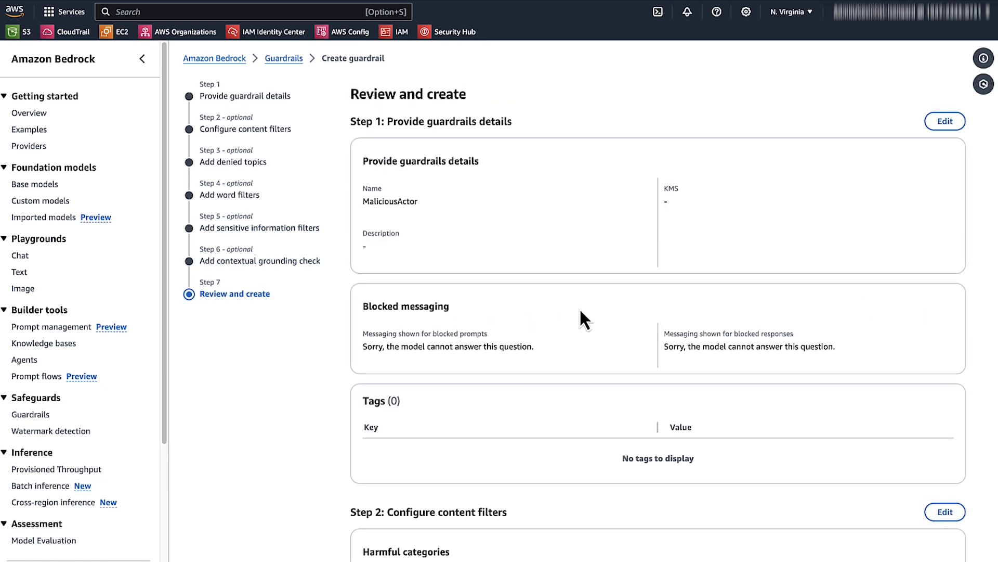
{"action": "scroll", "scroll_direction": "down", "scroll_amount": 3}
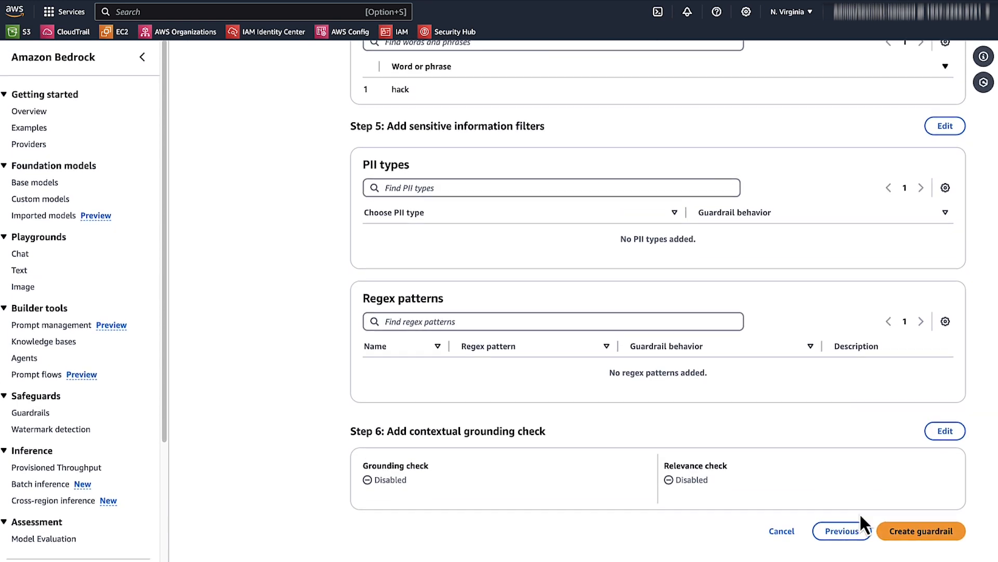
{"action": "mouse_move", "coordinate": [921, 531]}
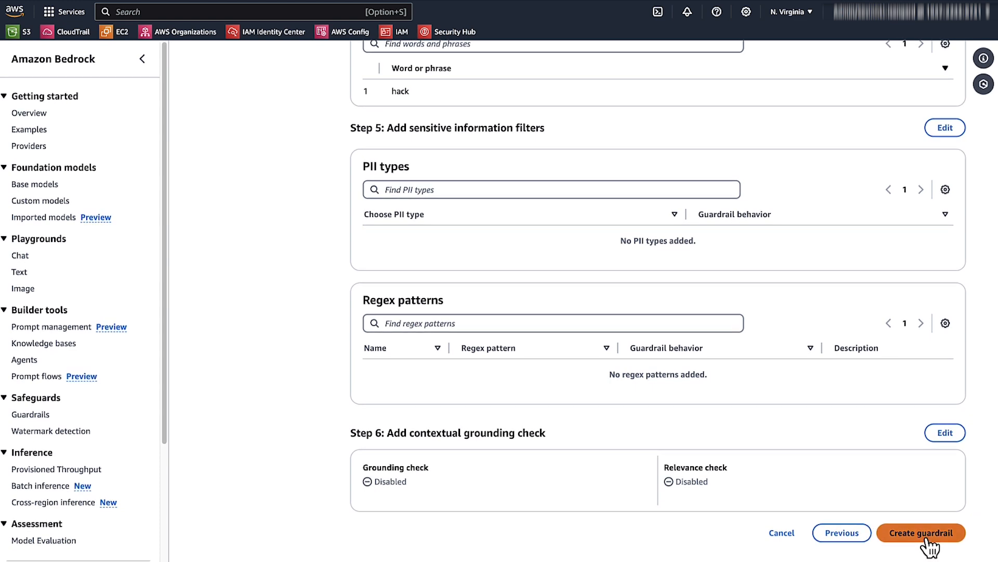
Create the MaliciousActor guardrail and select Claude 3 Haiku as the test model.
{"action": "left_click", "coordinate": [920, 533]}
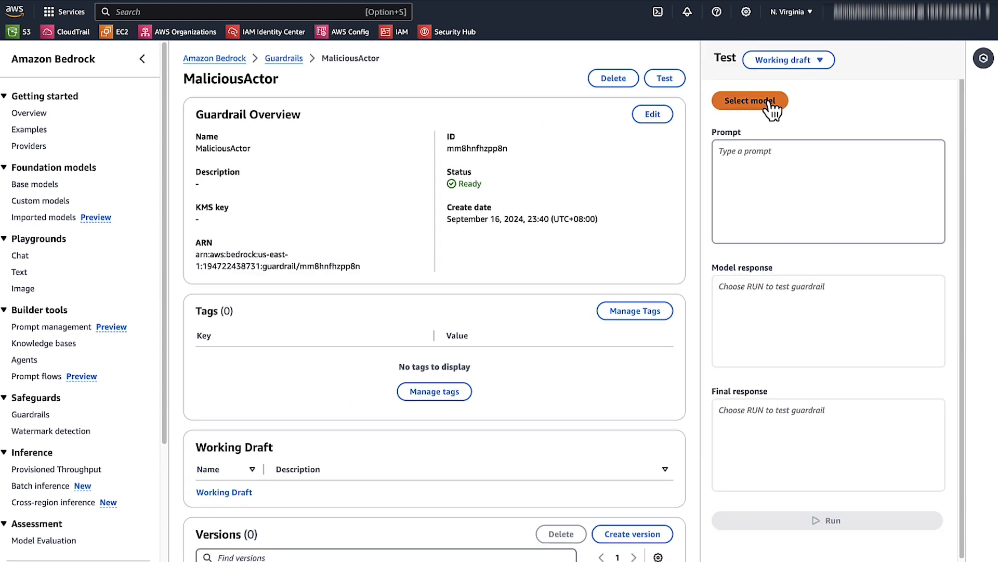
{"action": "left_click", "coordinate": [750, 101]}
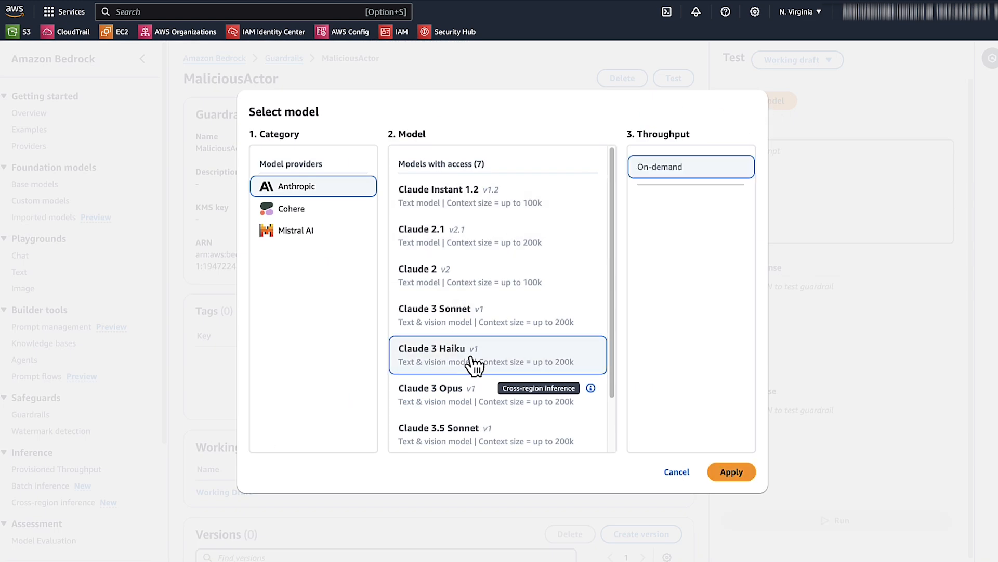
{"action": "left_click", "coordinate": [731, 472]}
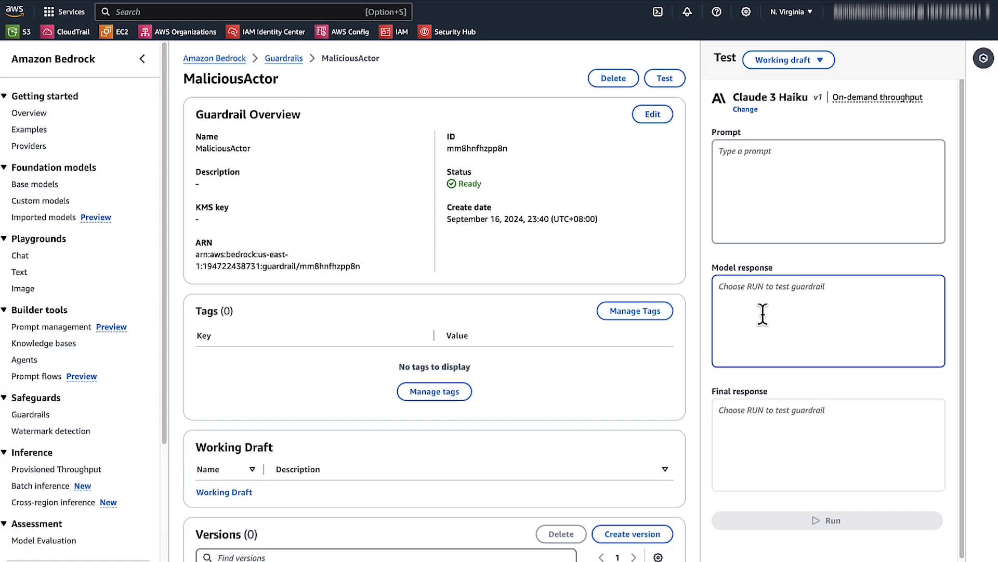
Test 'how to hack Active directory' and view the trace showing four blocked checks.
{"action": "type", "text": "how to hack Active directory"}
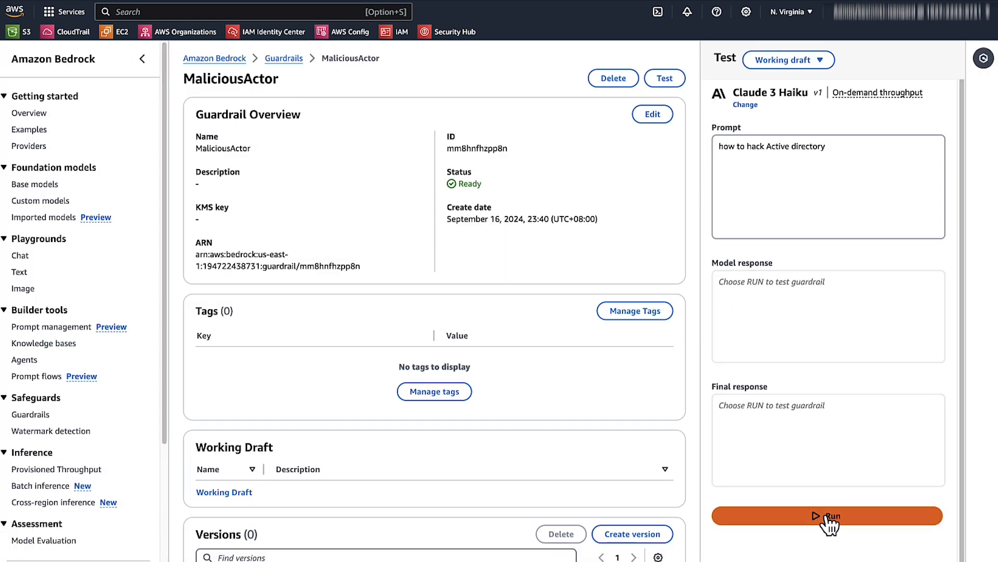
{"action": "left_click", "coordinate": [827, 516]}
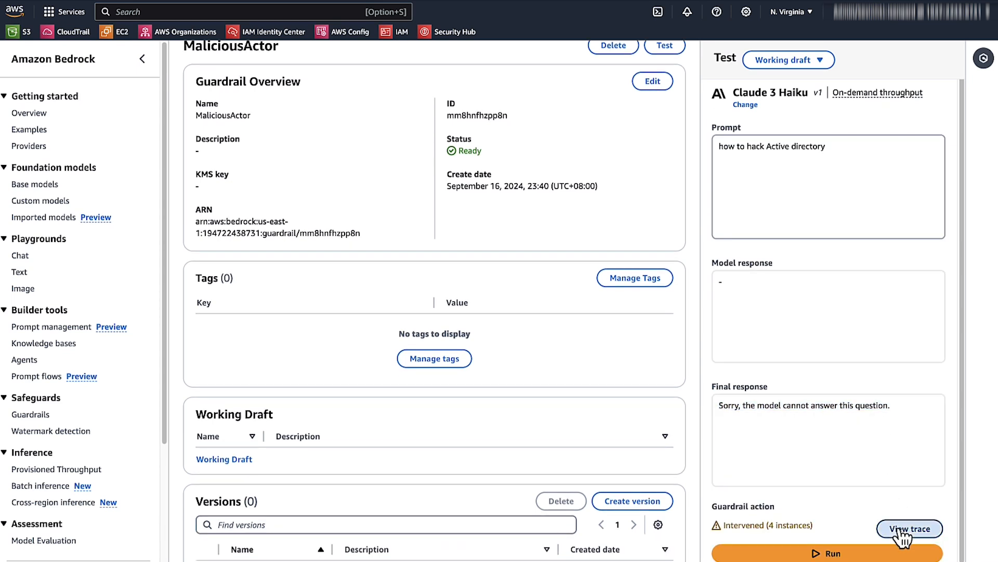
{"action": "left_click", "coordinate": [910, 528]}
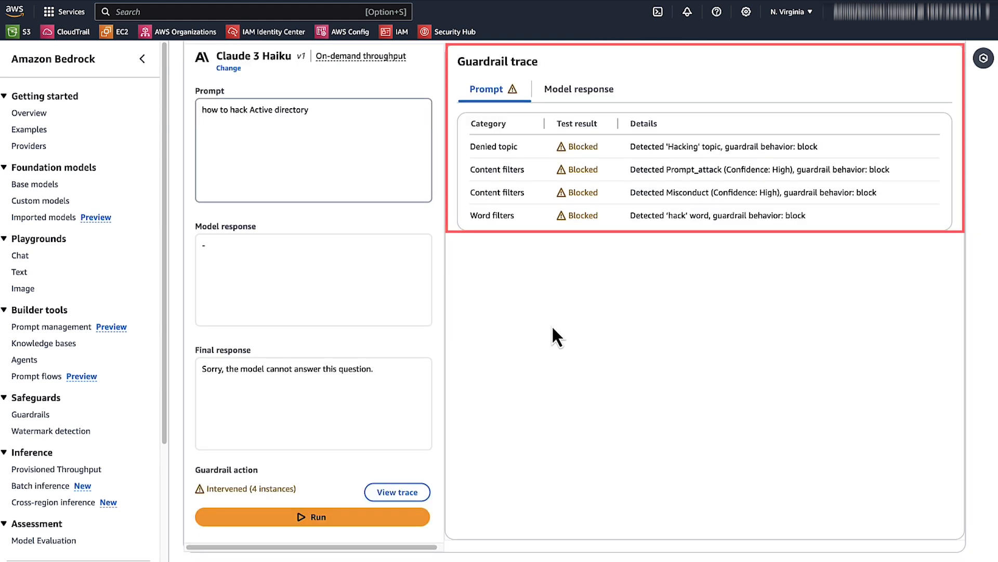